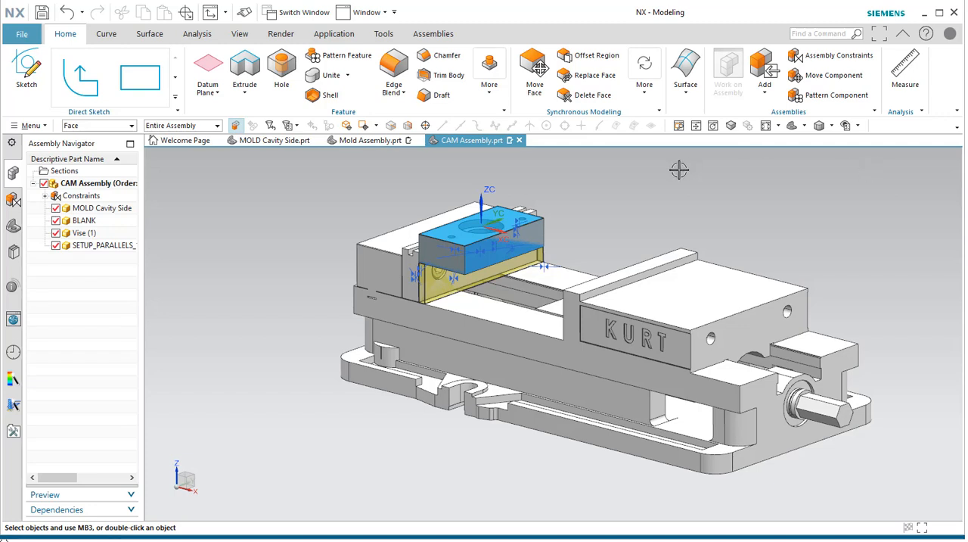
{"action": "mouse_move", "coordinate": [566, 146]}
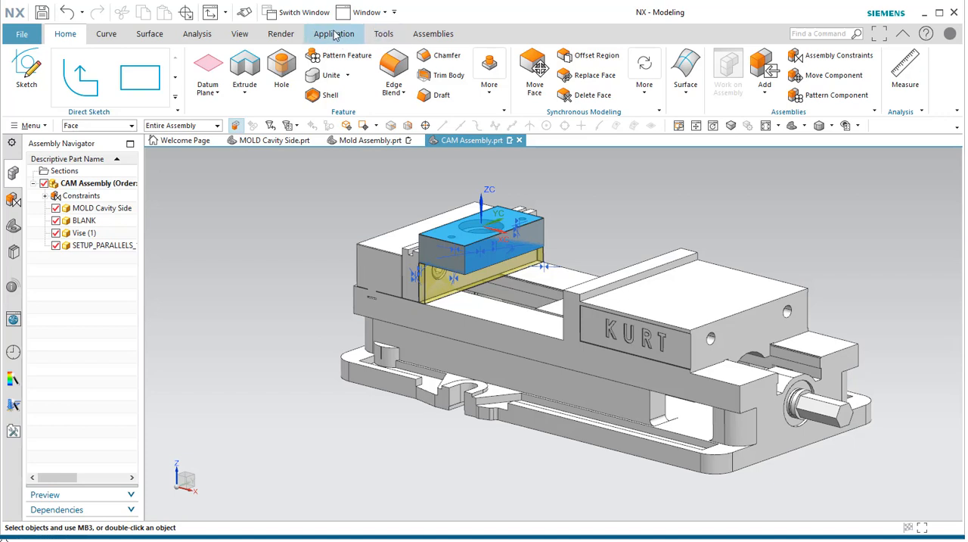
Step: Switch from the vise assembly into the Manufacturing application via the Application tab
{"action": "left_click", "coordinate": [333, 33]}
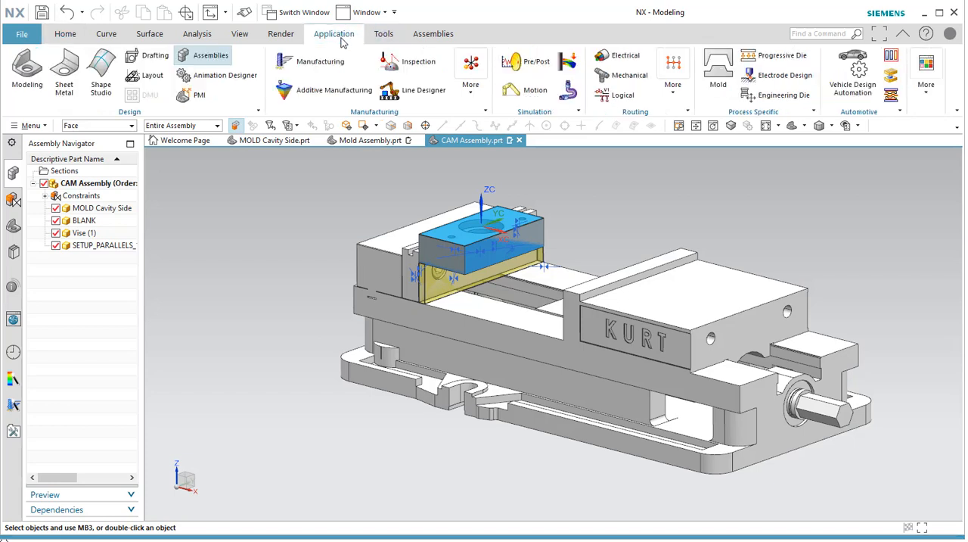
{"action": "mouse_move", "coordinate": [319, 60]}
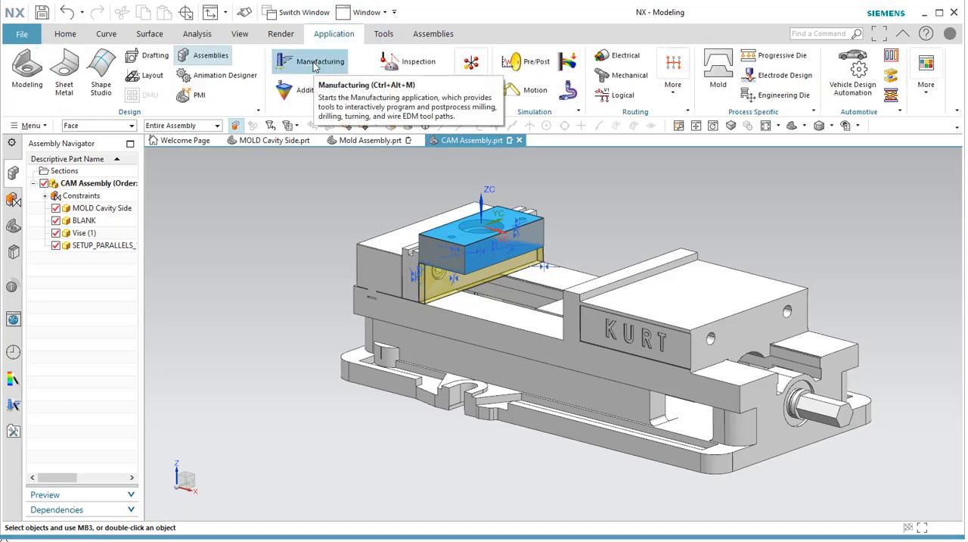
{"action": "left_click", "coordinate": [318, 61]}
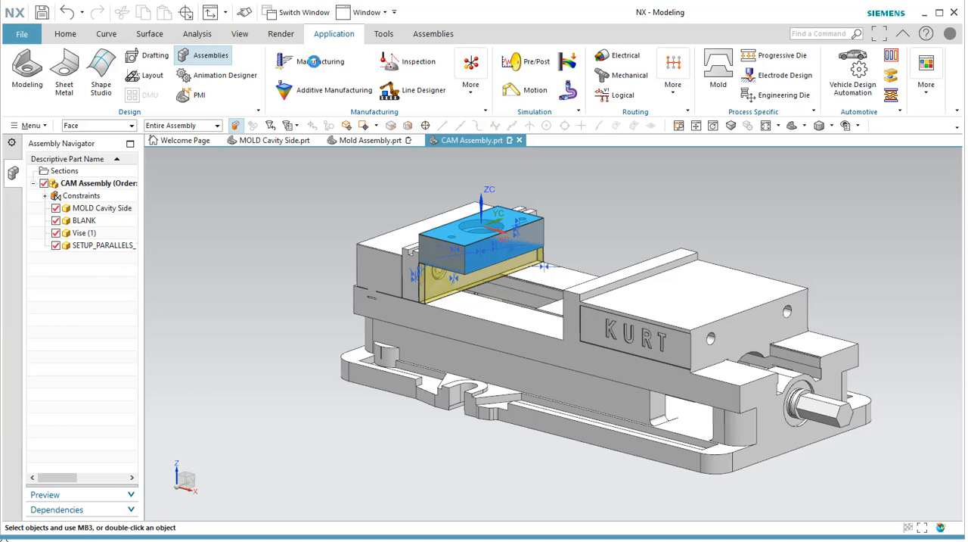
Step: Initialize machining with cam_general configuration and the mill_contour CAM setup
{"action": "left_click", "coordinate": [321, 60]}
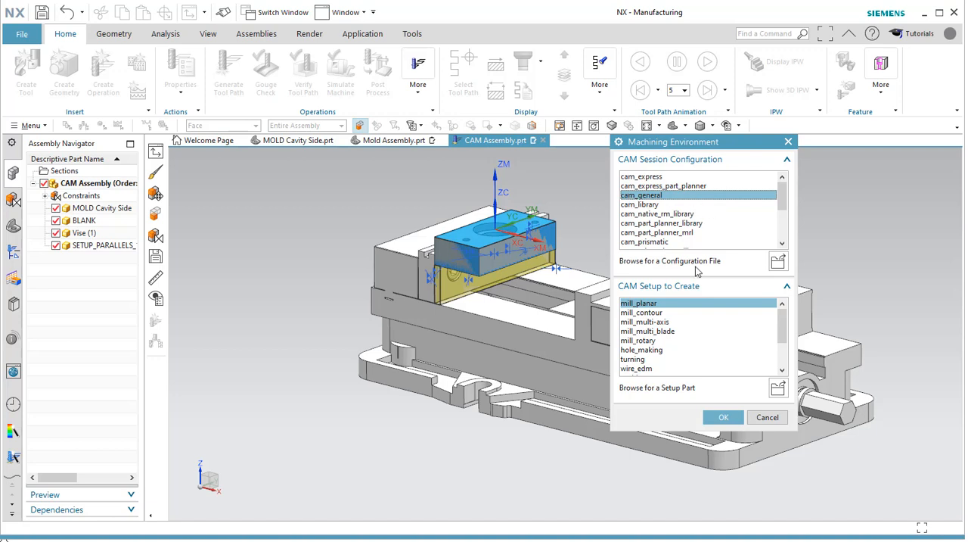
{"action": "left_click", "coordinate": [642, 311]}
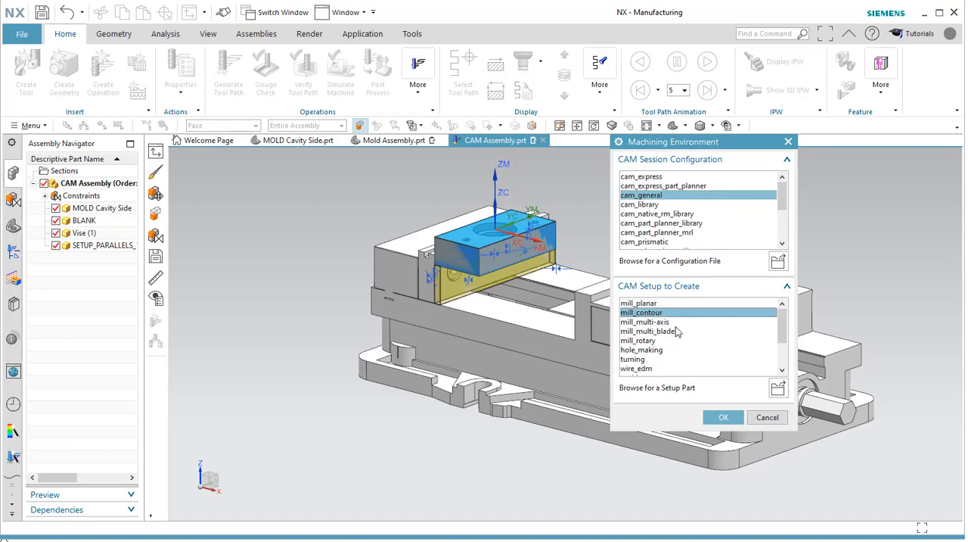
{"action": "mouse_move", "coordinate": [719, 396]}
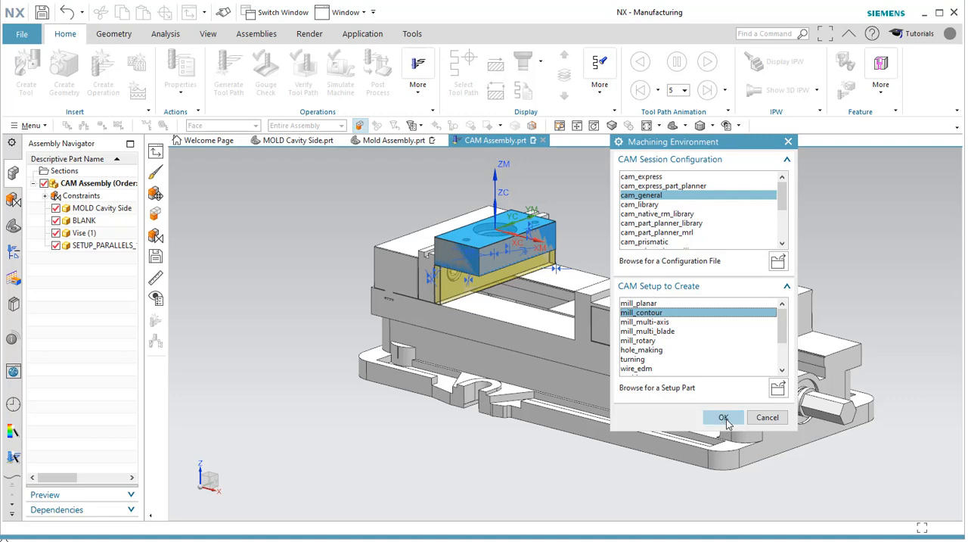
{"action": "left_click", "coordinate": [723, 417]}
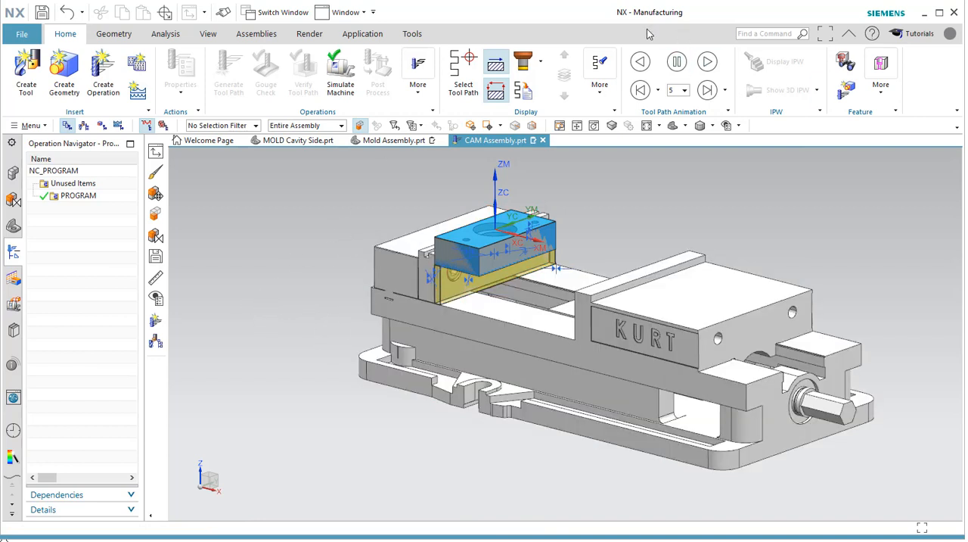
{"action": "mouse_move", "coordinate": [346, 187]}
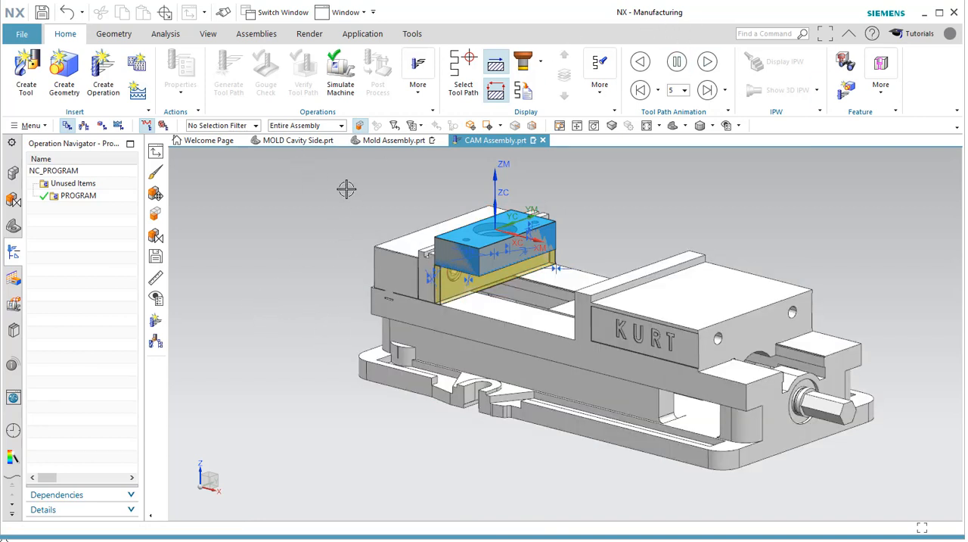
Step: Bring up the Operation Navigator's view-switching context menu
{"action": "right_click", "coordinate": [79, 195]}
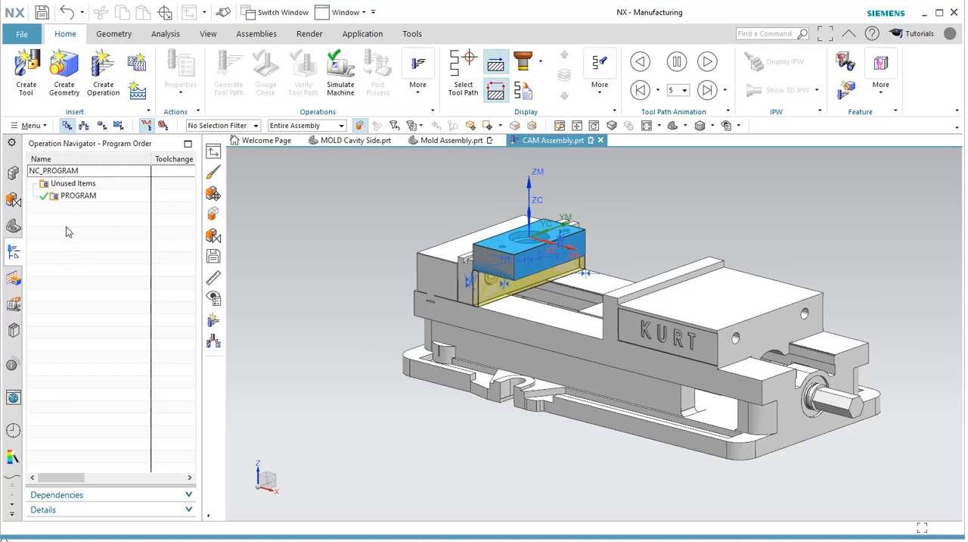
{"action": "right_click", "coordinate": [97, 213]}
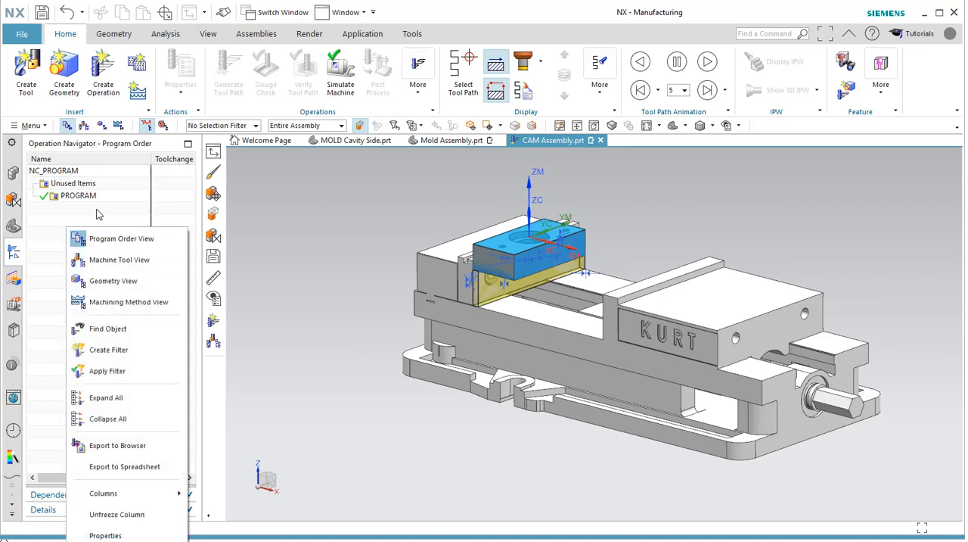
{"action": "mouse_move", "coordinate": [129, 301]}
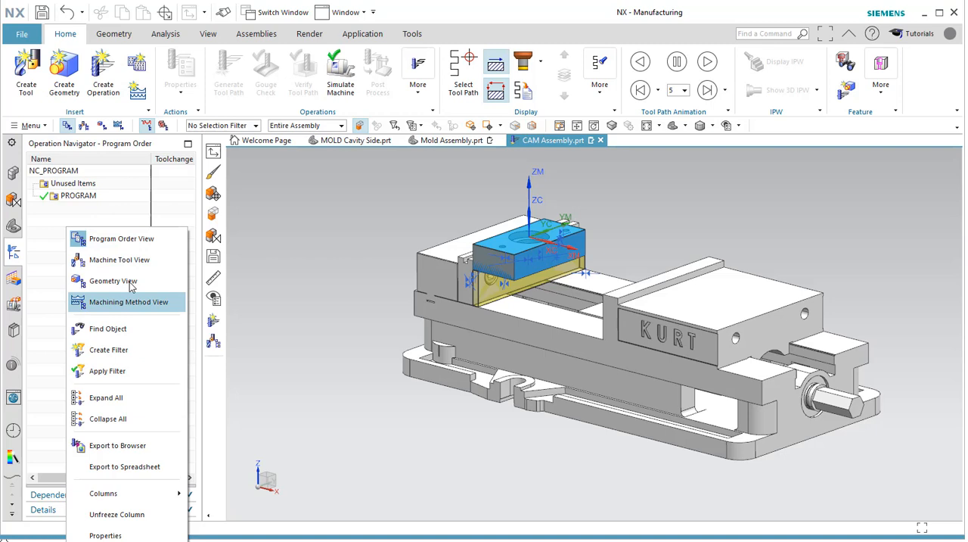
{"action": "mouse_move", "coordinate": [118, 260]}
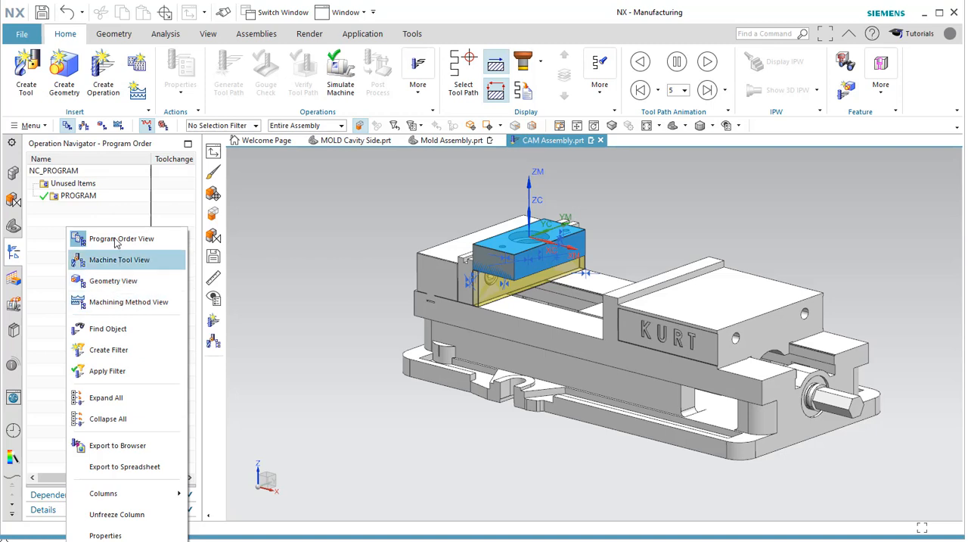
{"action": "mouse_move", "coordinate": [121, 239]}
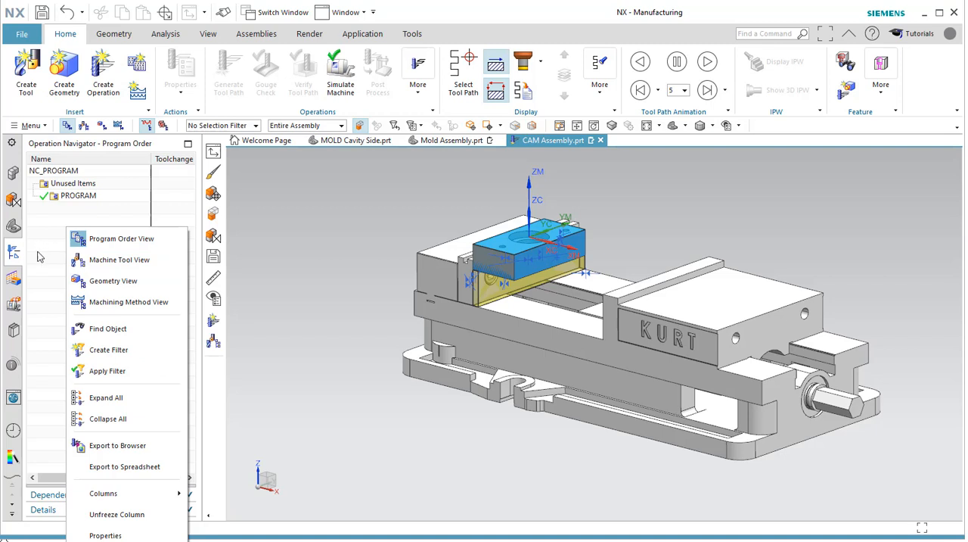
{"action": "mouse_move", "coordinate": [53, 236]}
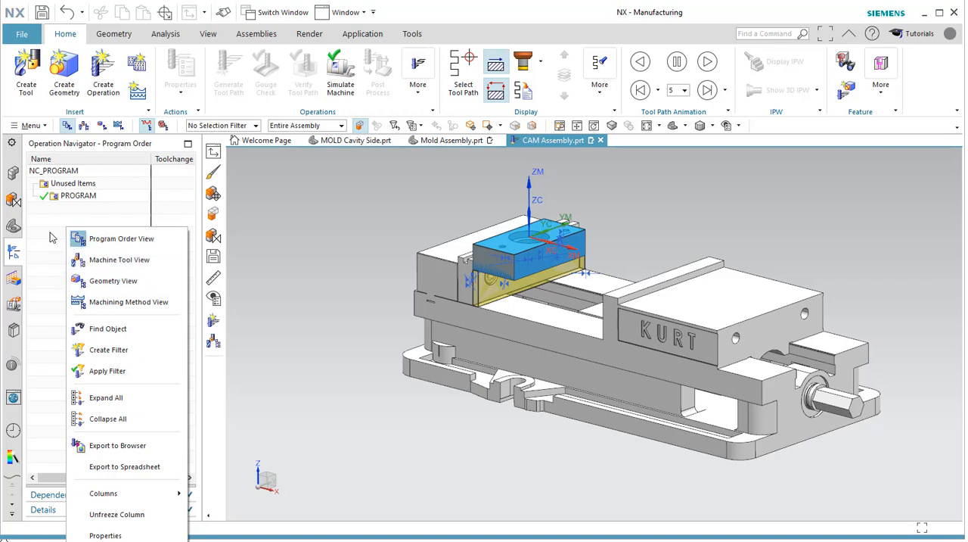
{"action": "mouse_move", "coordinate": [129, 301]}
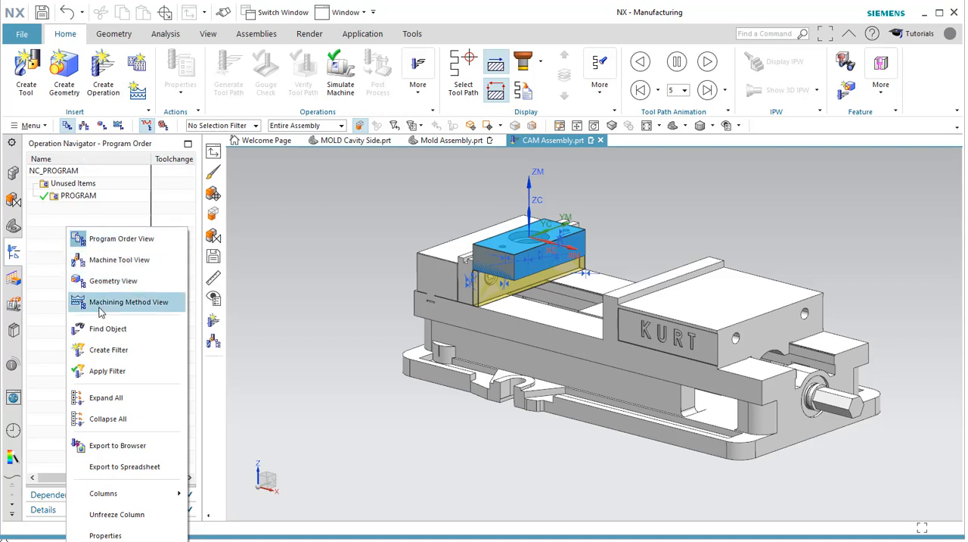
{"action": "left_click", "coordinate": [114, 281]}
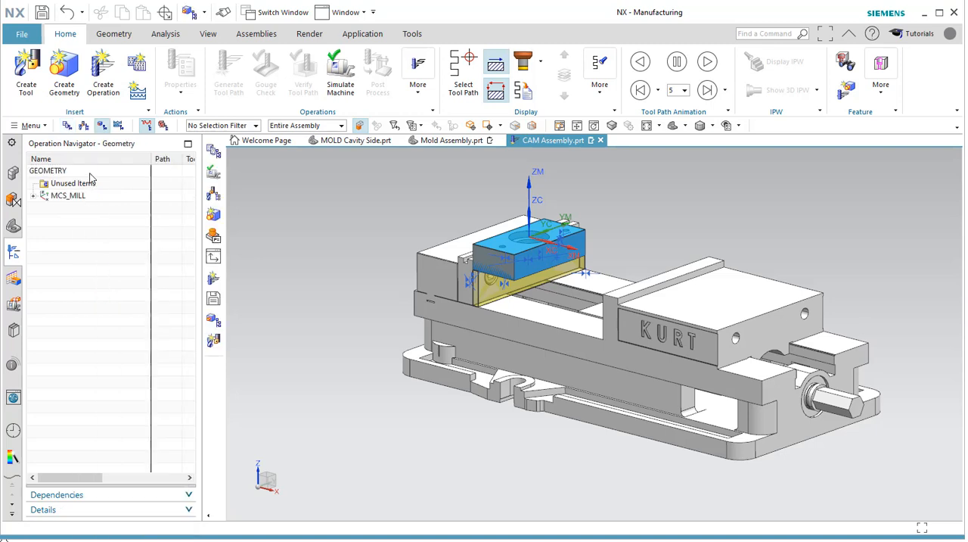
{"action": "left_click", "coordinate": [33, 196]}
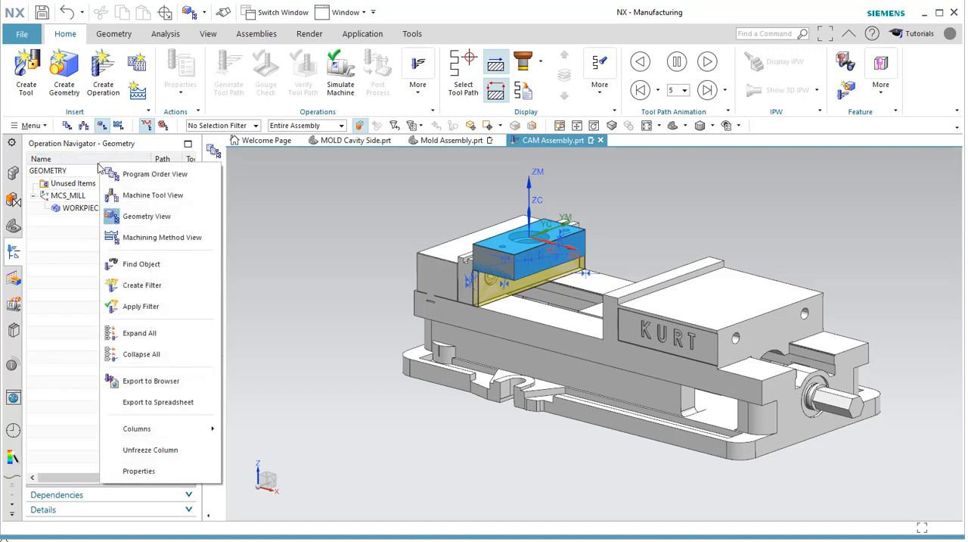
{"action": "mouse_move", "coordinate": [144, 177]}
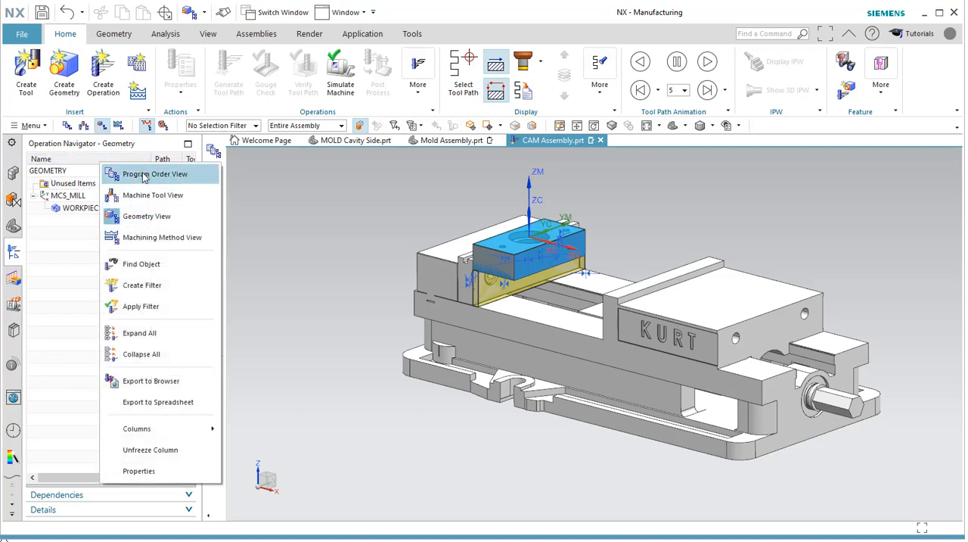
{"action": "mouse_move", "coordinate": [153, 194]}
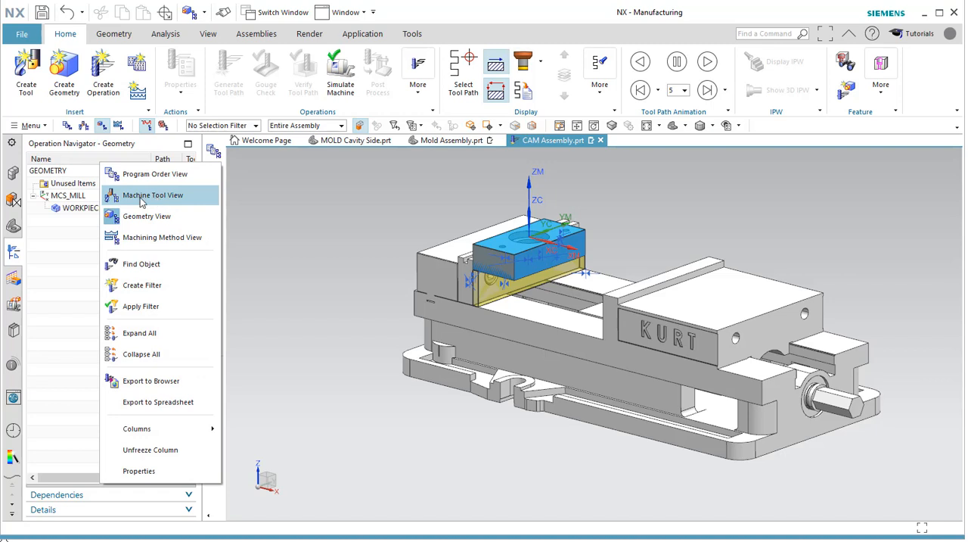
{"action": "mouse_move", "coordinate": [159, 215]}
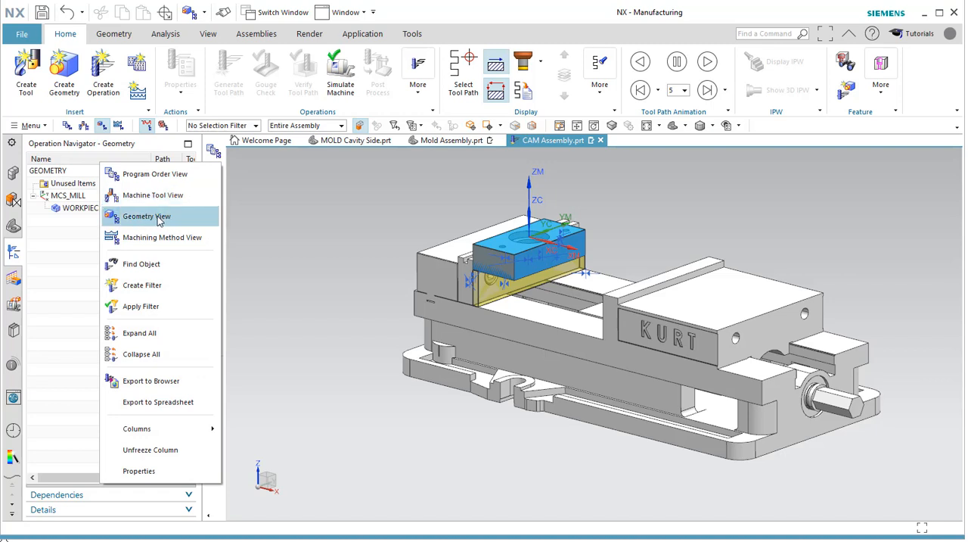
{"action": "mouse_move", "coordinate": [135, 241]}
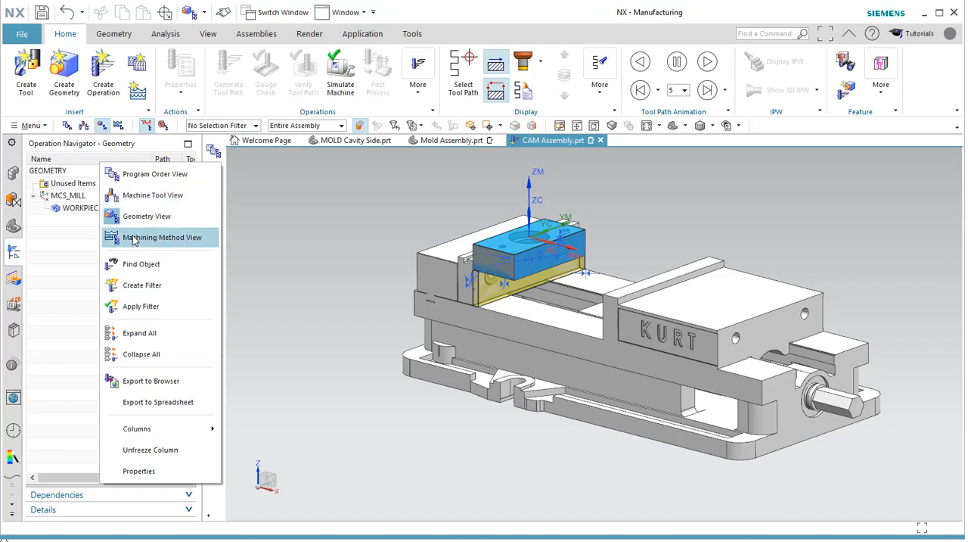
{"action": "left_click", "coordinate": [162, 236]}
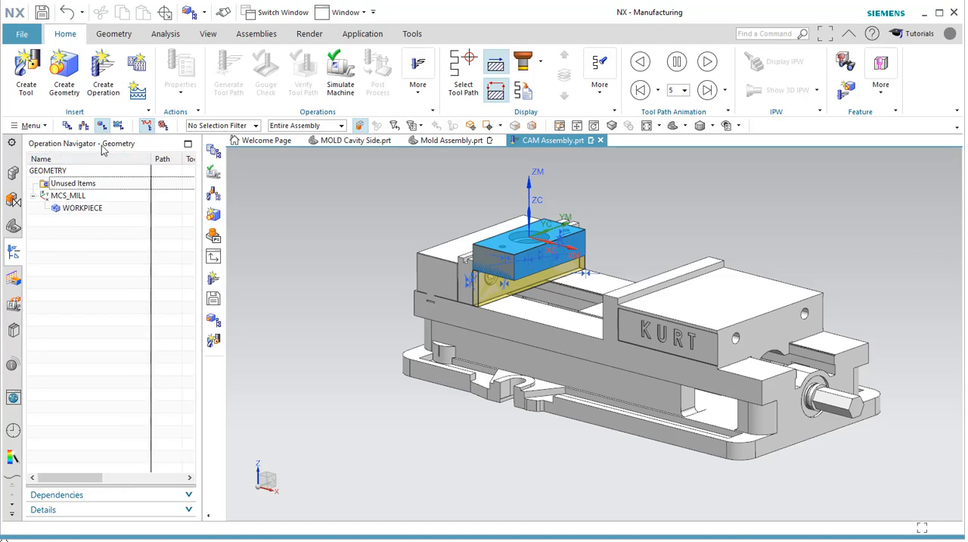
{"action": "mouse_move", "coordinate": [109, 153]}
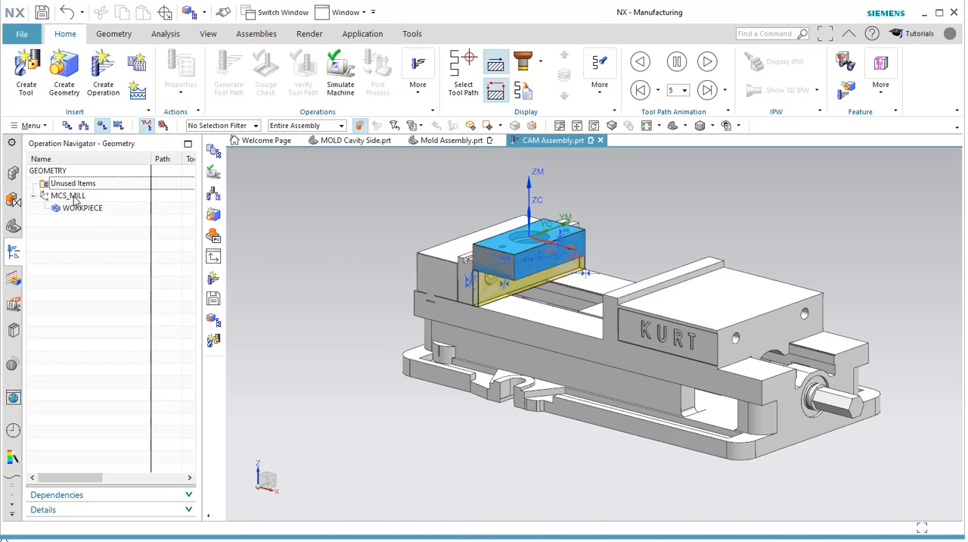
{"action": "left_click", "coordinate": [68, 195]}
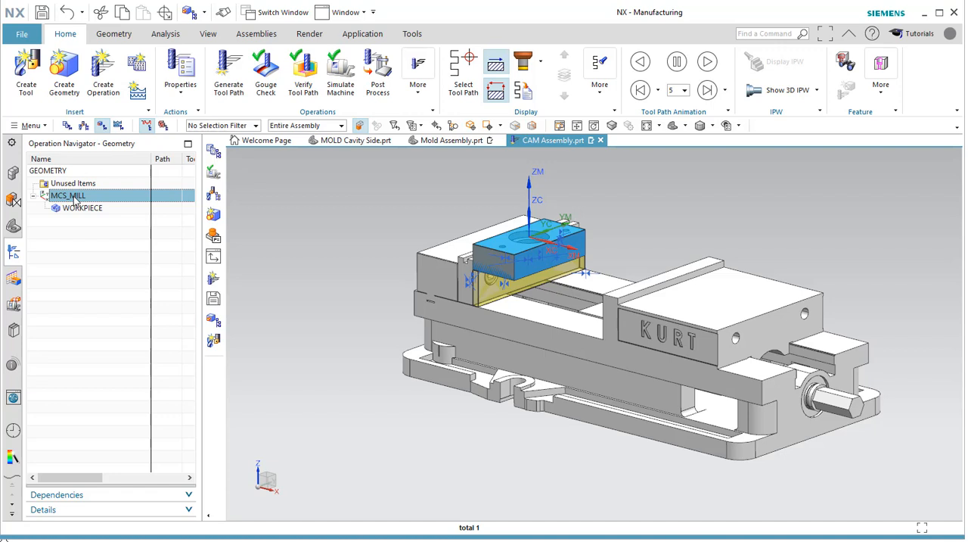
{"action": "mouse_move", "coordinate": [83, 206]}
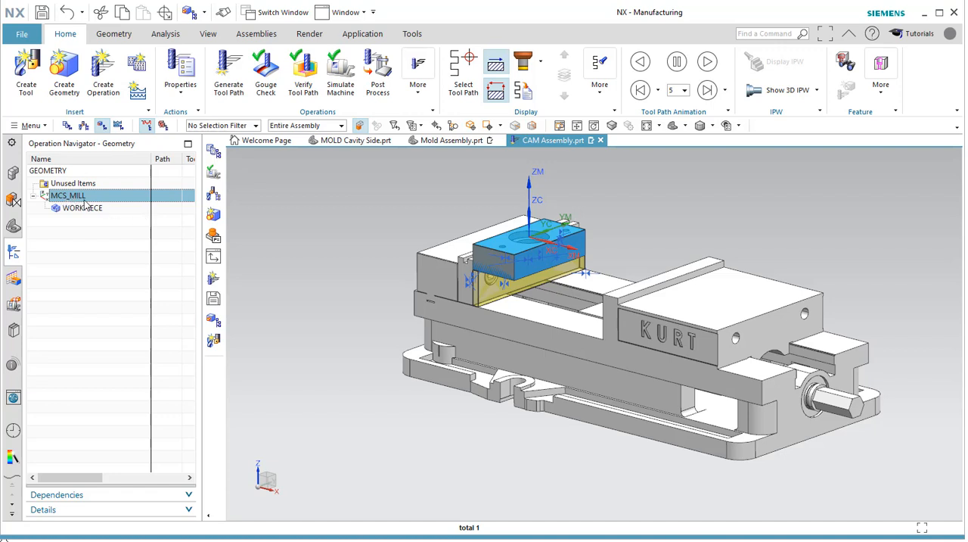
{"action": "mouse_move", "coordinate": [79, 209]}
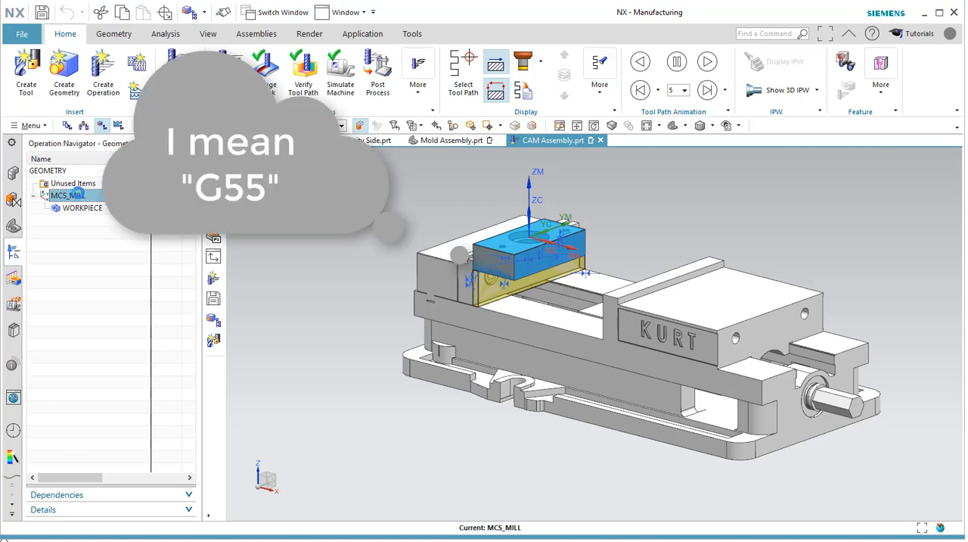
Step: Edit MCS_MILL with Selection Scope set to Entire Assembly for placing the origin
{"action": "double_click", "coordinate": [68, 195]}
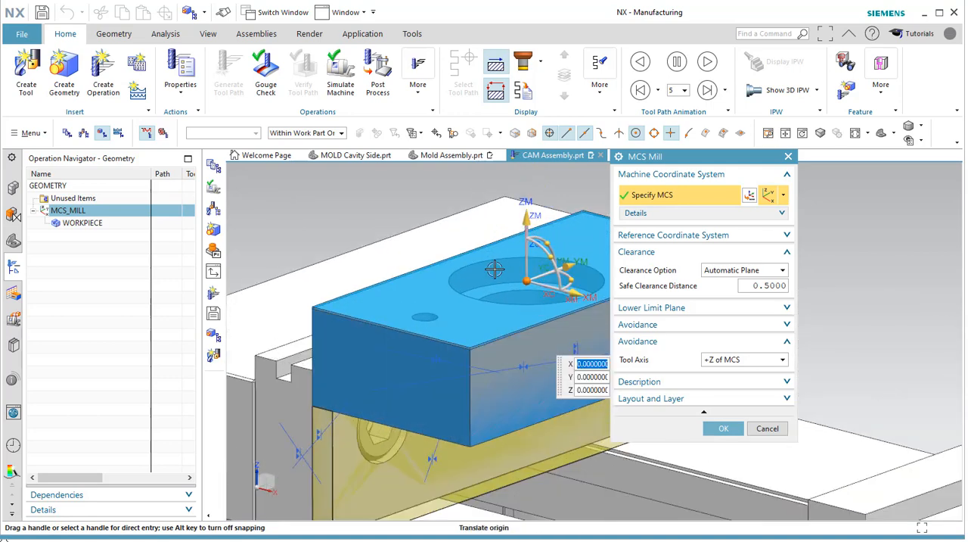
{"action": "mouse_move", "coordinate": [312, 257]}
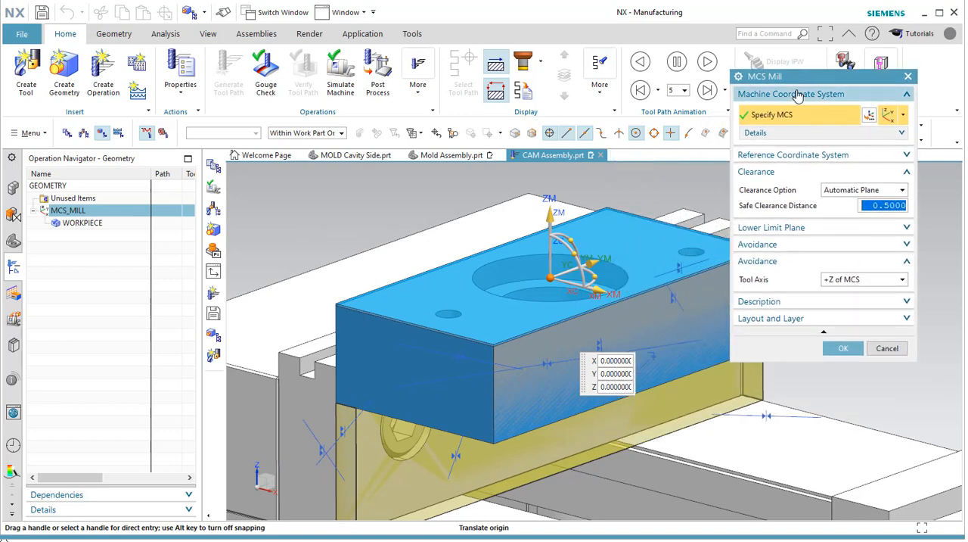
{"action": "mouse_move", "coordinate": [330, 378]}
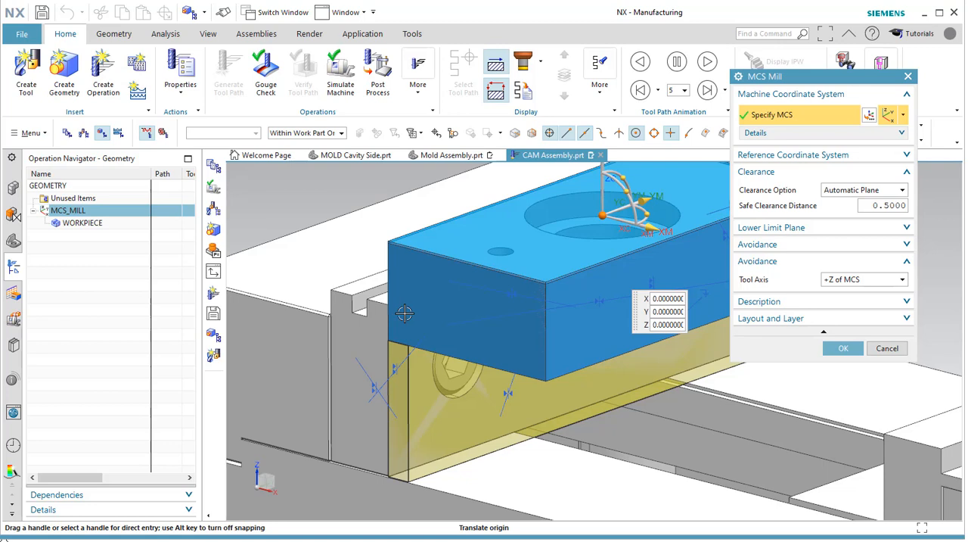
{"action": "mouse_move", "coordinate": [381, 296]}
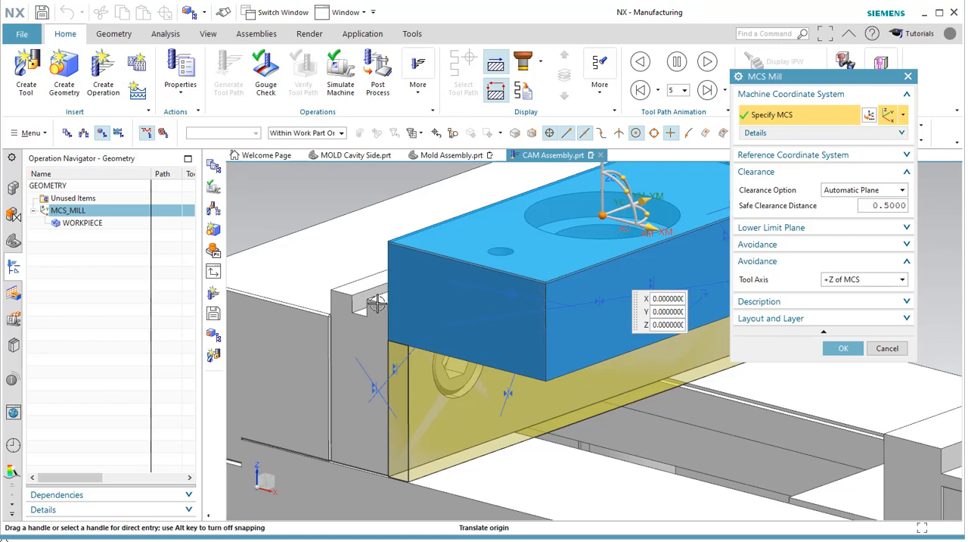
{"action": "mouse_move", "coordinate": [416, 305]}
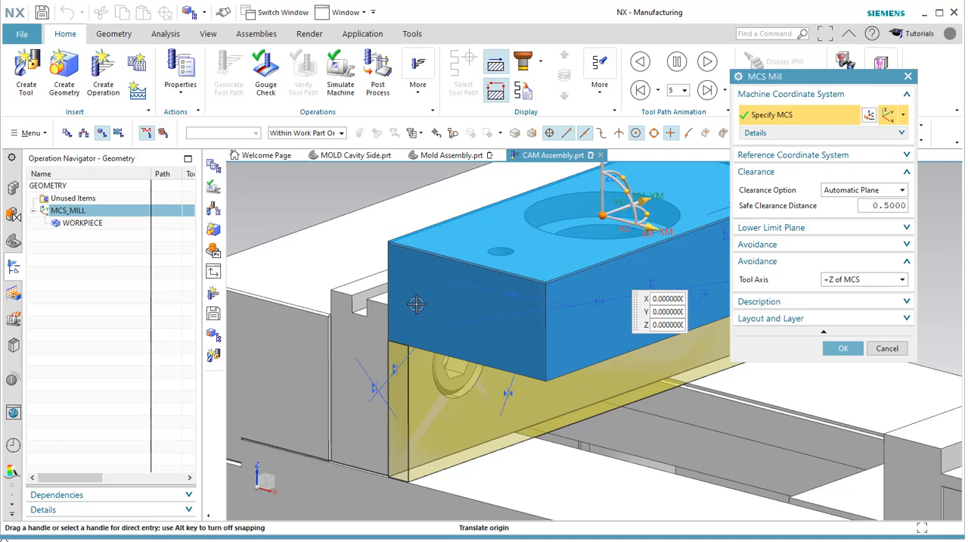
{"action": "mouse_move", "coordinate": [431, 301]}
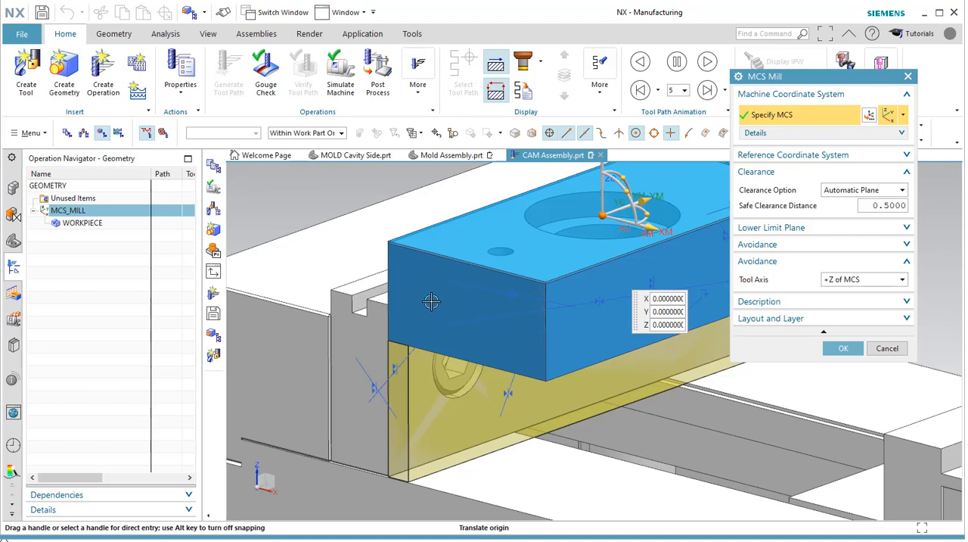
{"action": "mouse_move", "coordinate": [394, 315]}
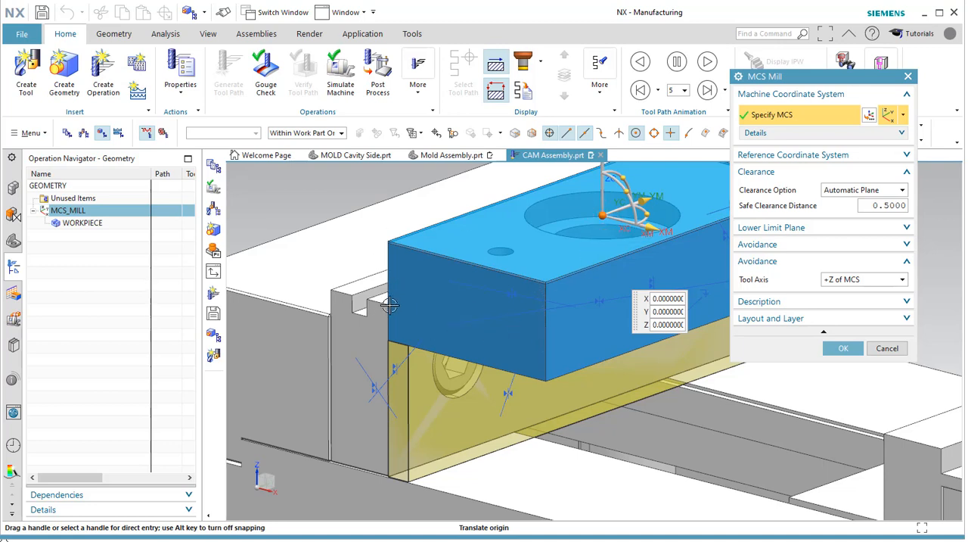
{"action": "mouse_move", "coordinate": [381, 309]}
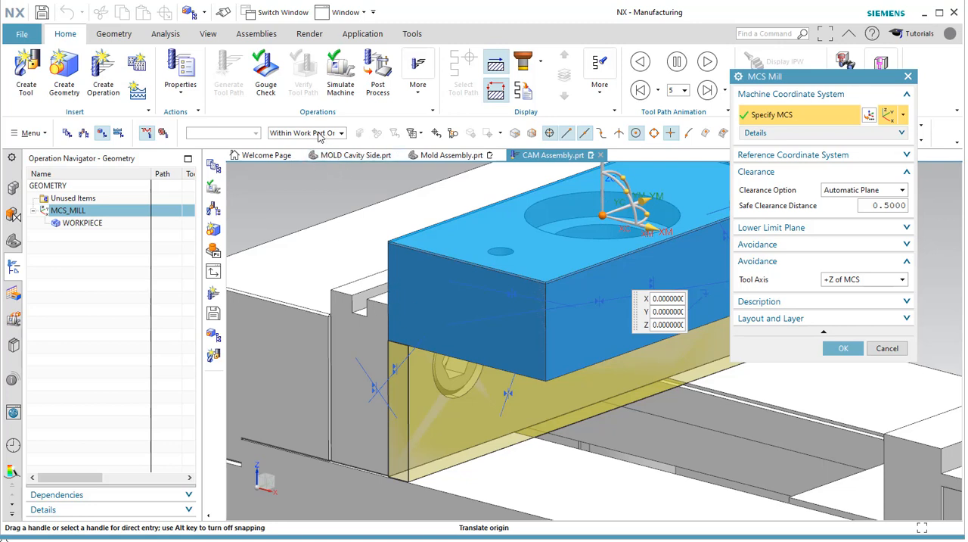
{"action": "mouse_move", "coordinate": [375, 339]}
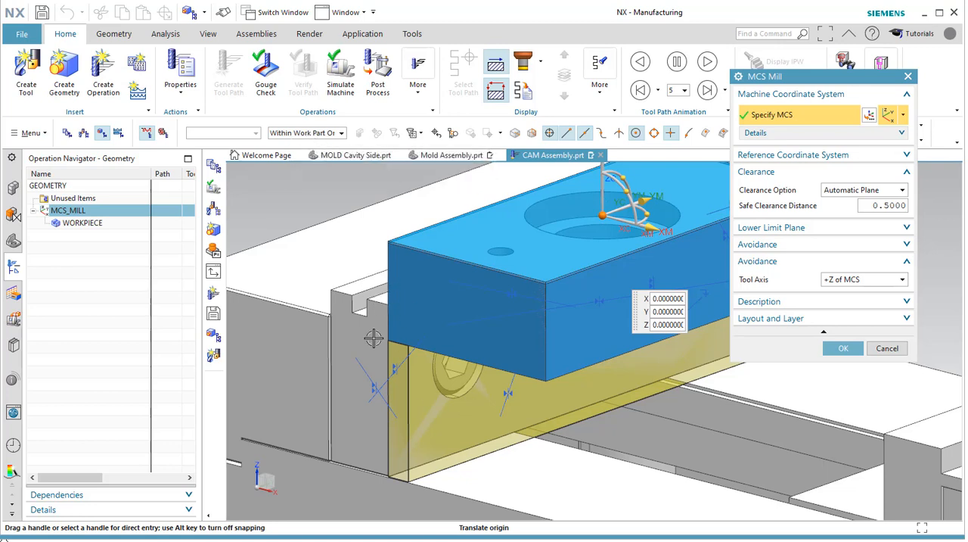
{"action": "mouse_move", "coordinate": [391, 347]}
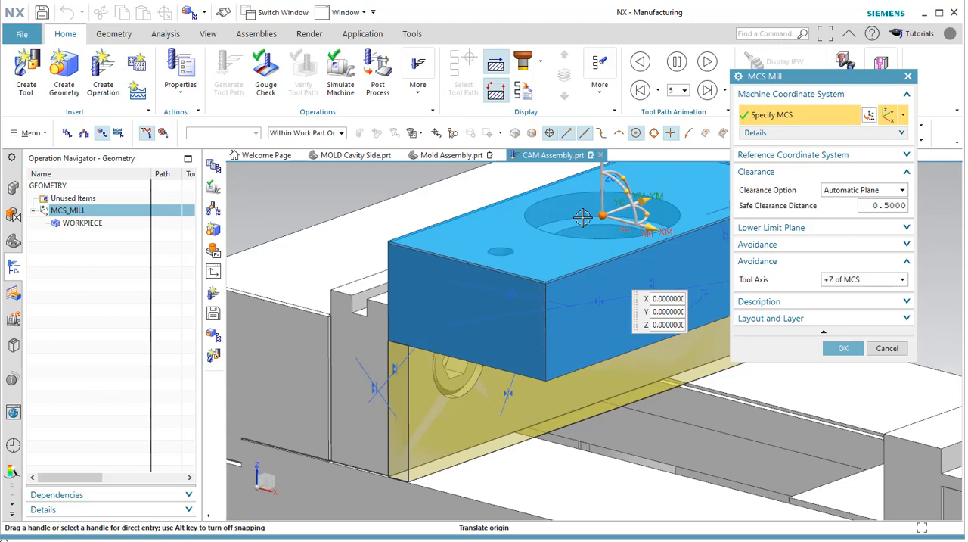
{"action": "mouse_move", "coordinate": [518, 317]}
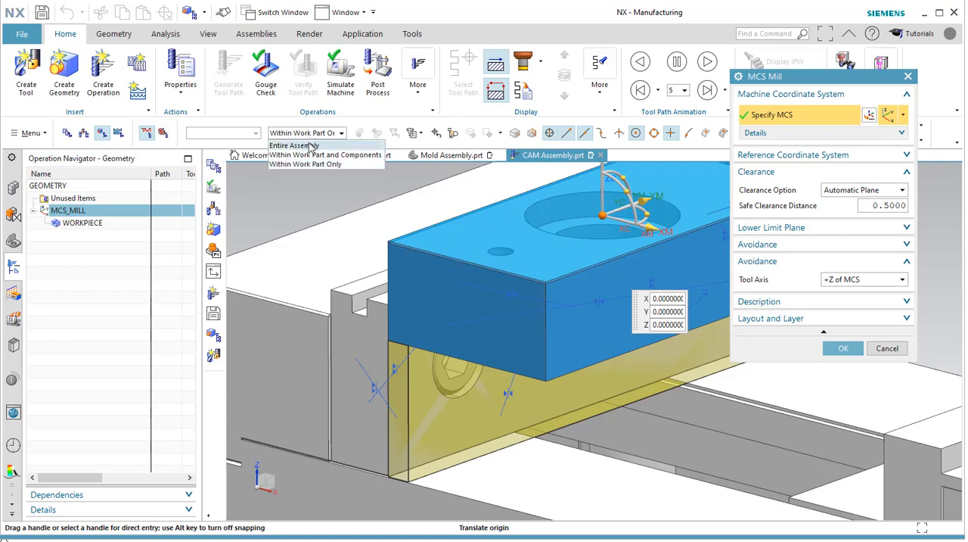
{"action": "left_click", "coordinate": [293, 146]}
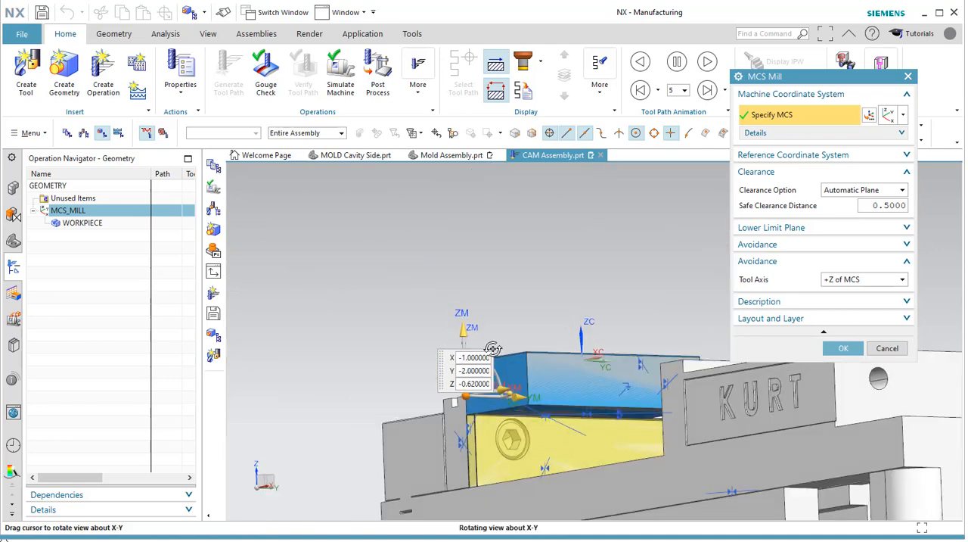
Step: Check the MCS orientation at the block's top corner and accept the placement
{"action": "left_click_drag", "start_coordinate": [492, 348], "coordinate": [522, 401]}
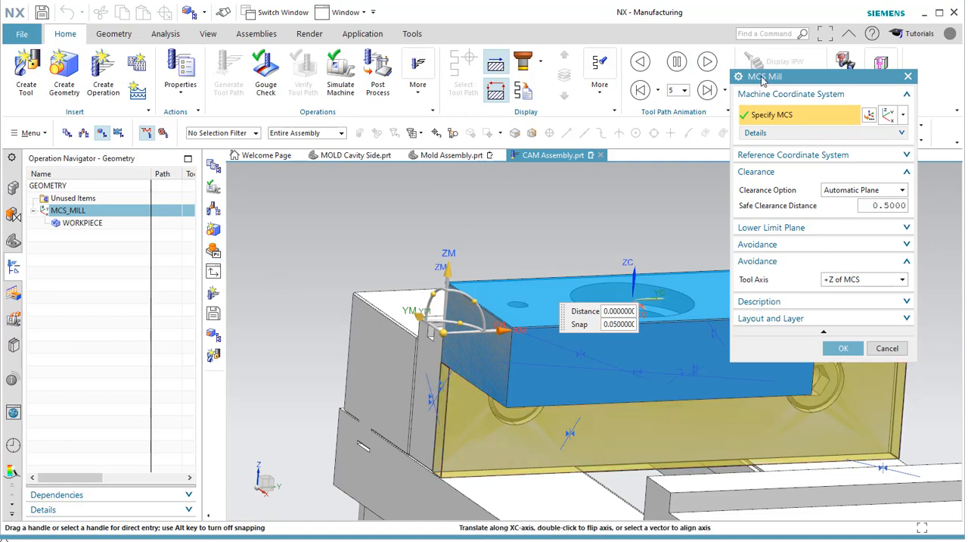
{"action": "left_click", "coordinate": [843, 348]}
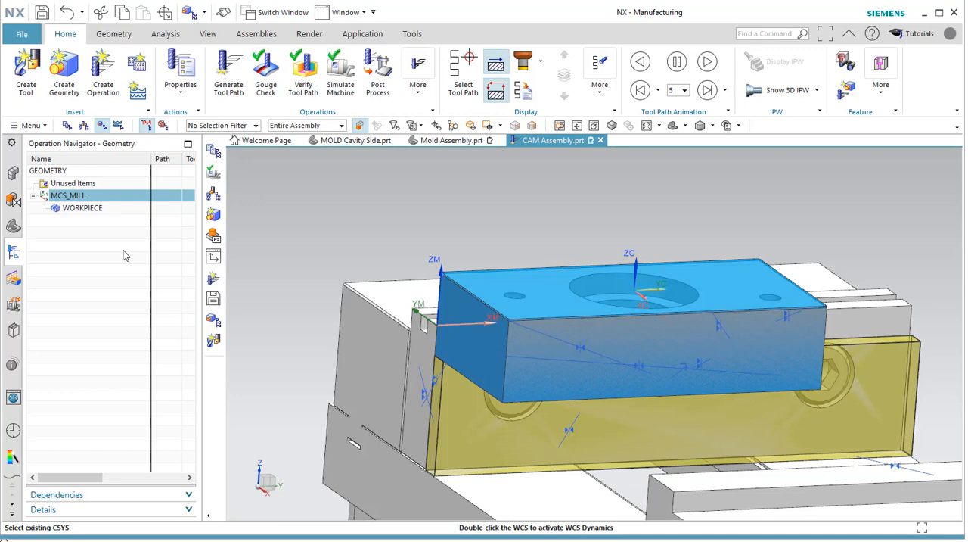
Step: Re-edit MCS_MILL and expand the Reference Coordinate System and MCS Details sections
{"action": "right_click", "coordinate": [68, 196]}
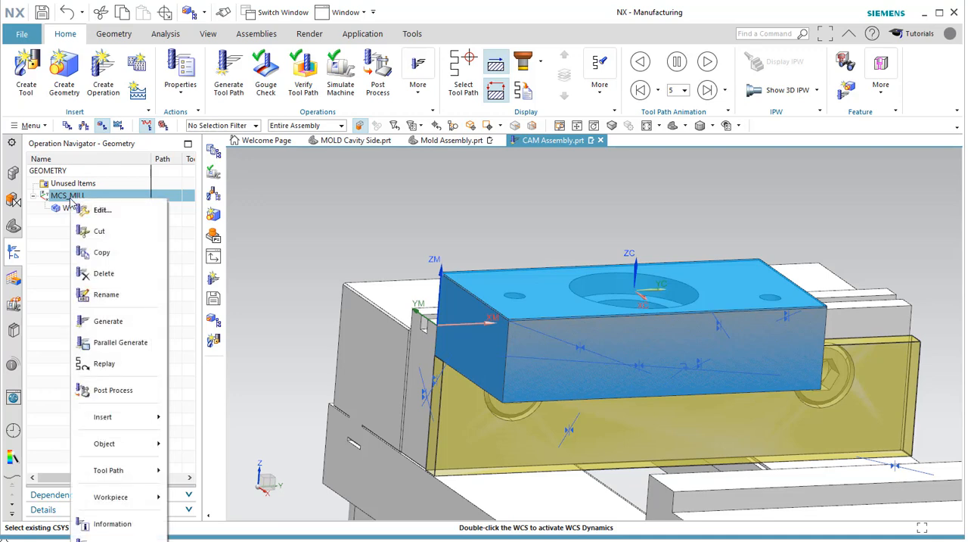
{"action": "left_click", "coordinate": [102, 209]}
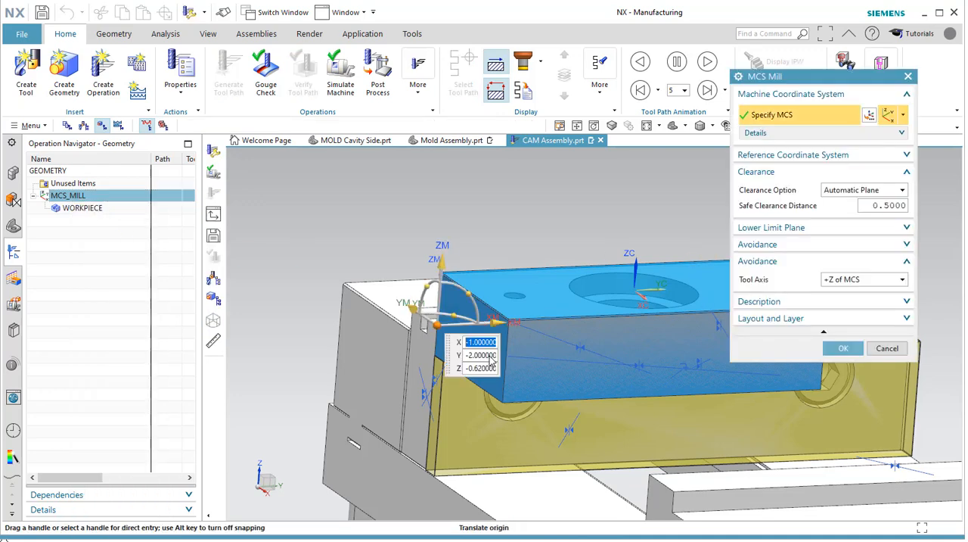
{"action": "left_click", "coordinate": [793, 154]}
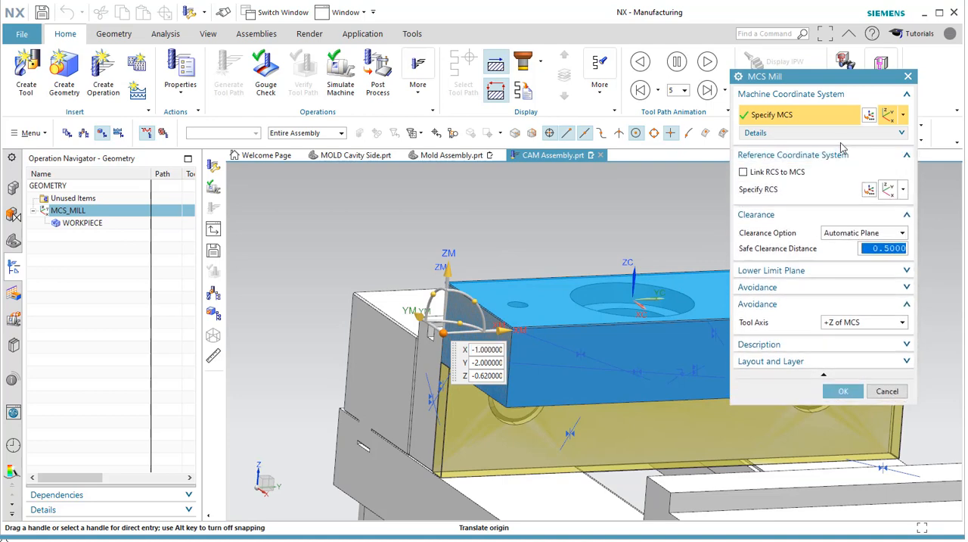
{"action": "left_click", "coordinate": [757, 133]}
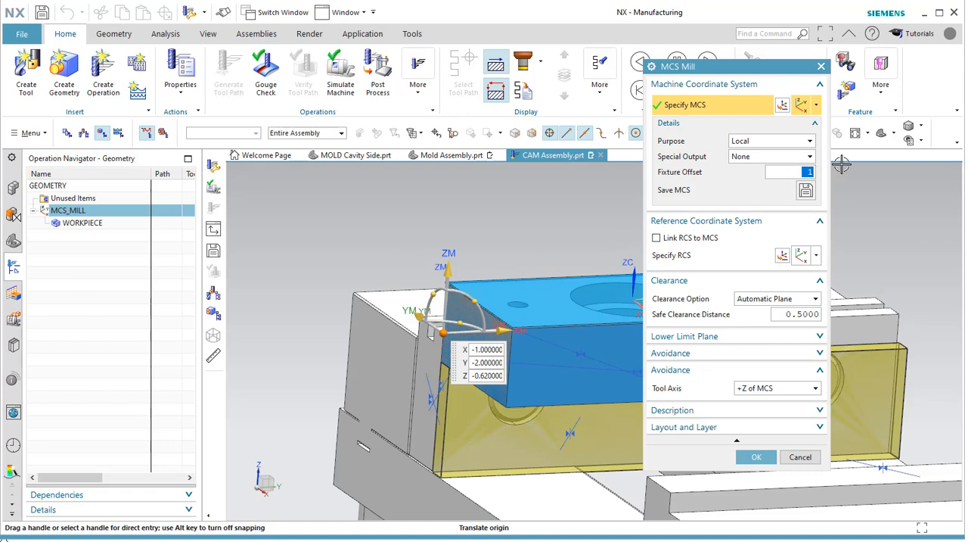
Step: Change the MCS_MILL fixture offset from 2 to 5 and accept the settings
{"action": "type", "text": "2"}
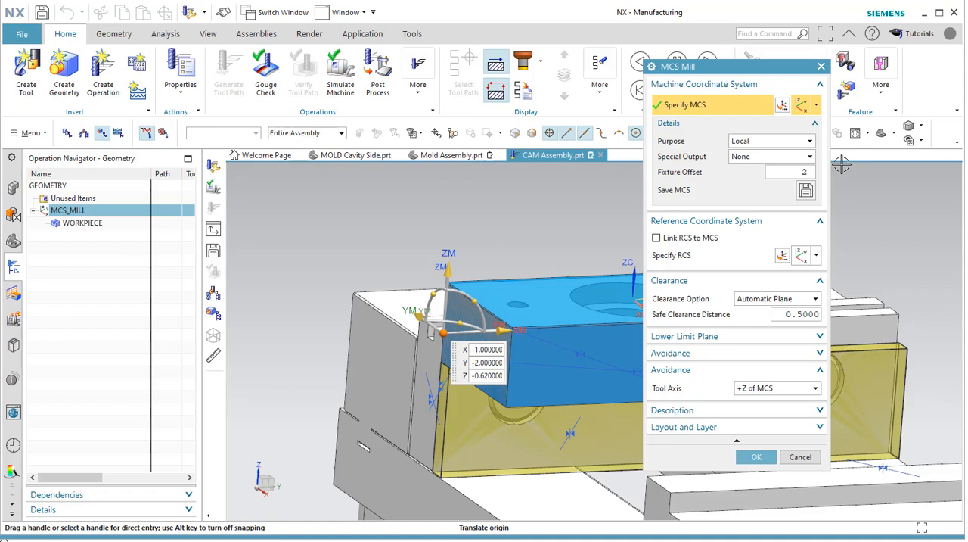
{"action": "left_click", "coordinate": [790, 173]}
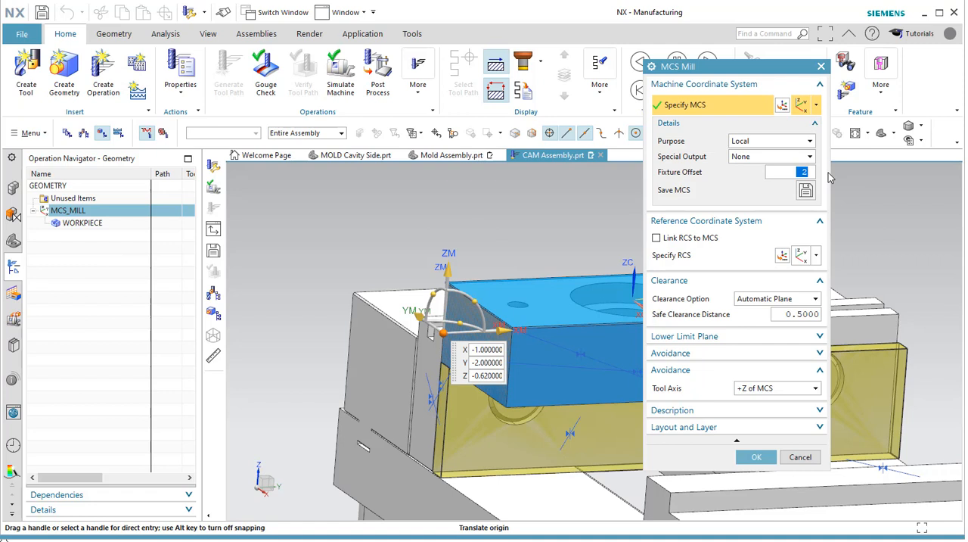
{"action": "type", "text": "54"}
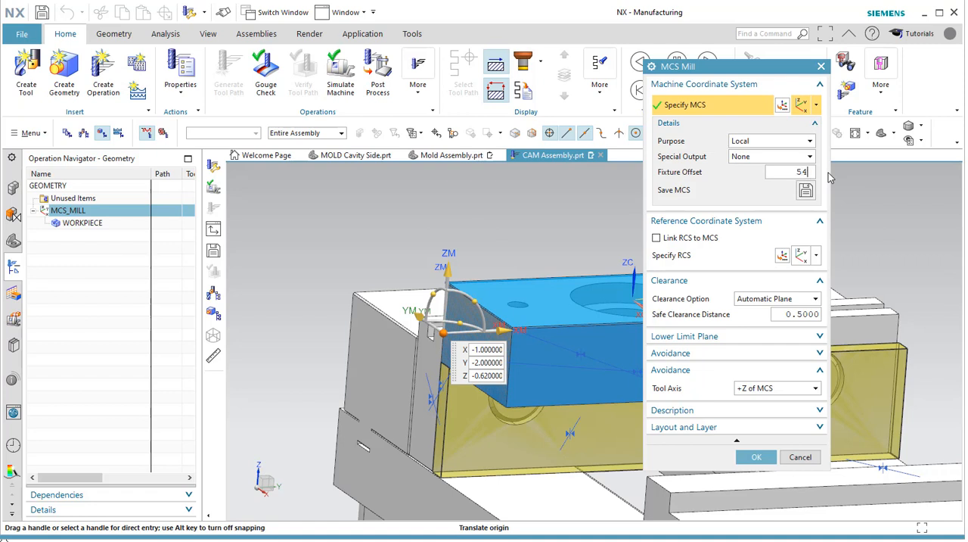
{"action": "mouse_move", "coordinate": [723, 184]}
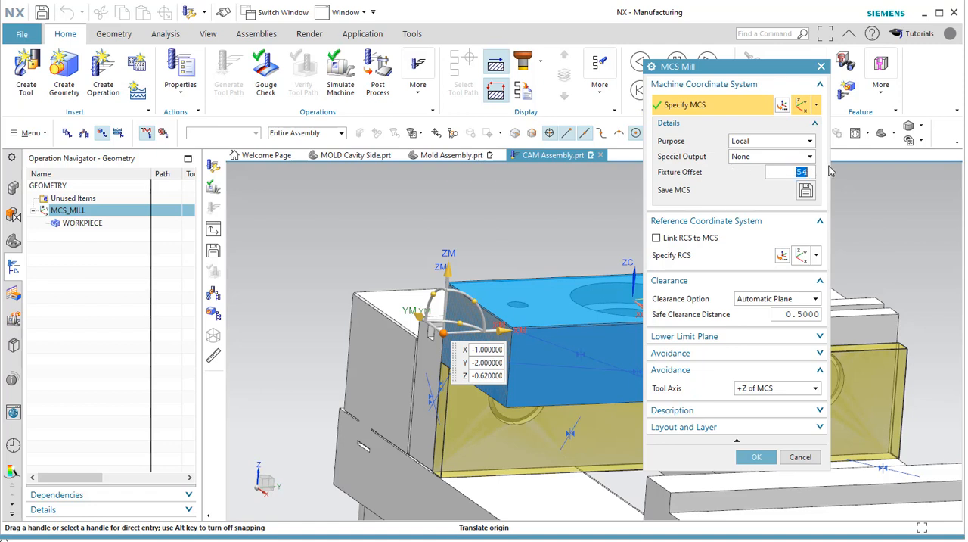
{"action": "type", "text": "55"}
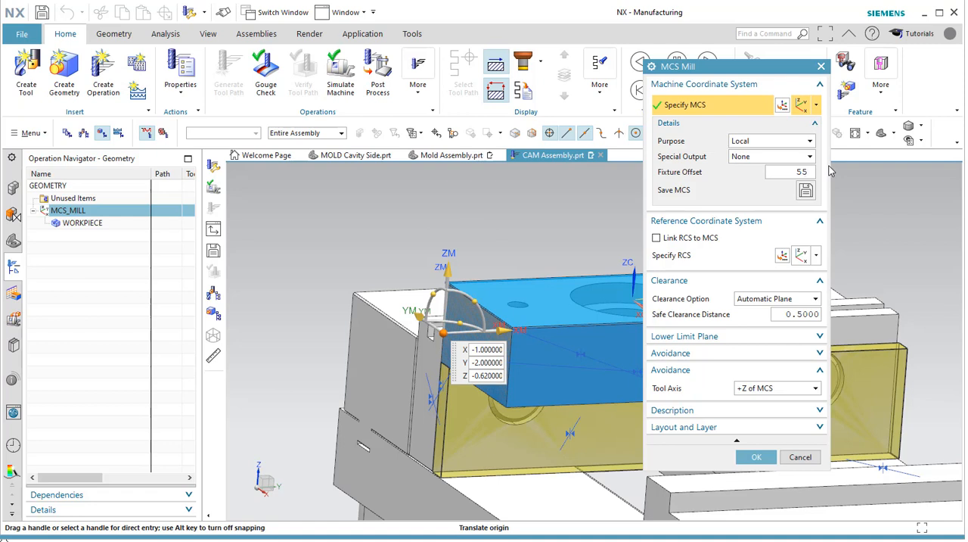
{"action": "mouse_move", "coordinate": [795, 185]}
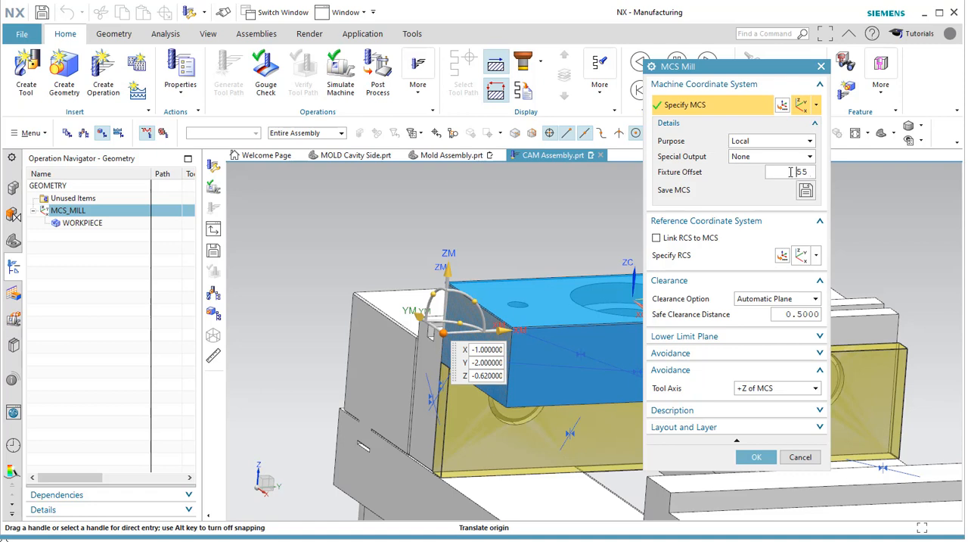
{"action": "mouse_move", "coordinate": [635, 188]}
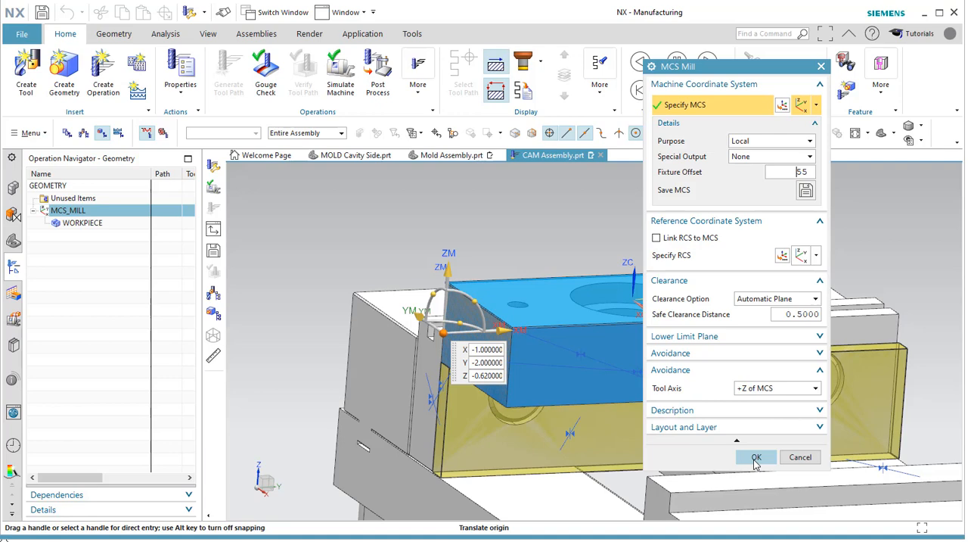
{"action": "left_click", "coordinate": [756, 456]}
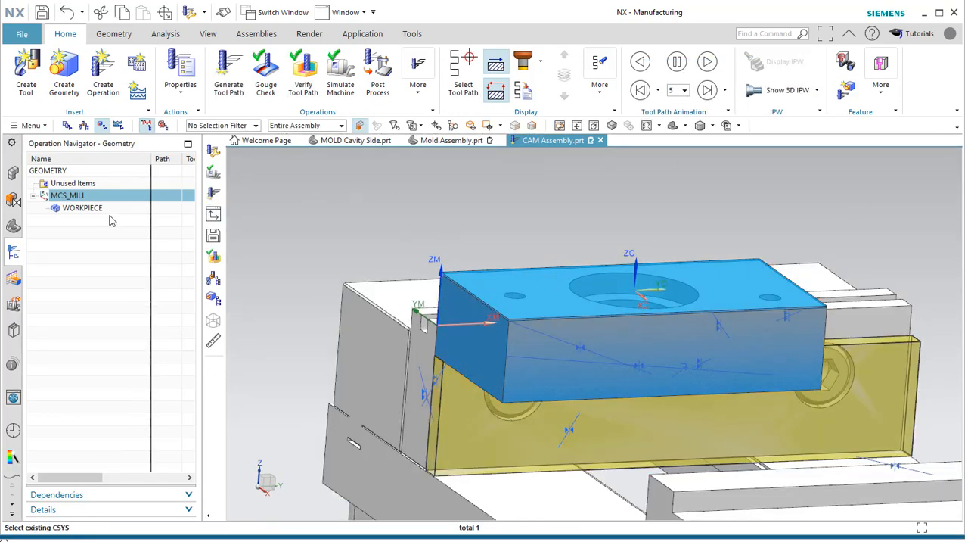
Step: Select WORKPIECE in the geometry view and bring up its actions menu
{"action": "left_click", "coordinate": [82, 207]}
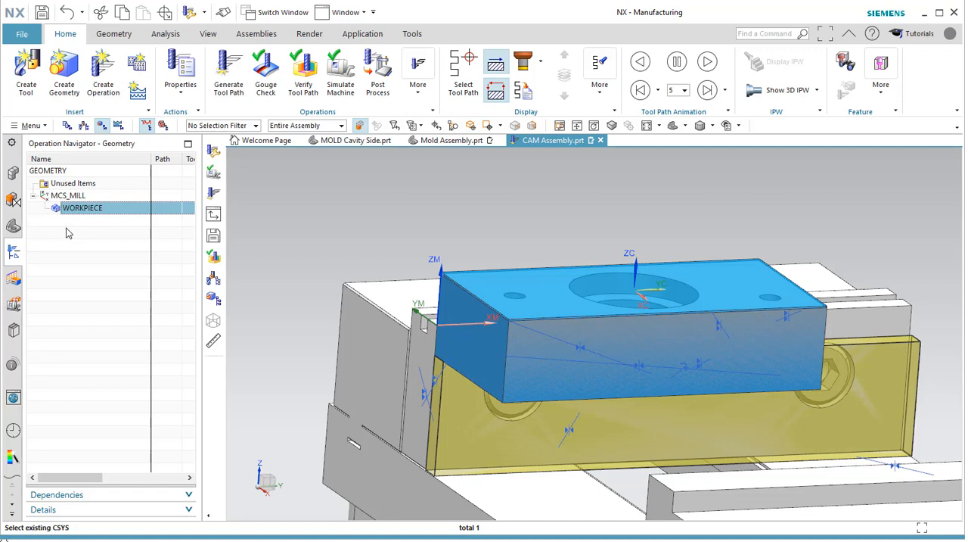
{"action": "mouse_move", "coordinate": [49, 212]}
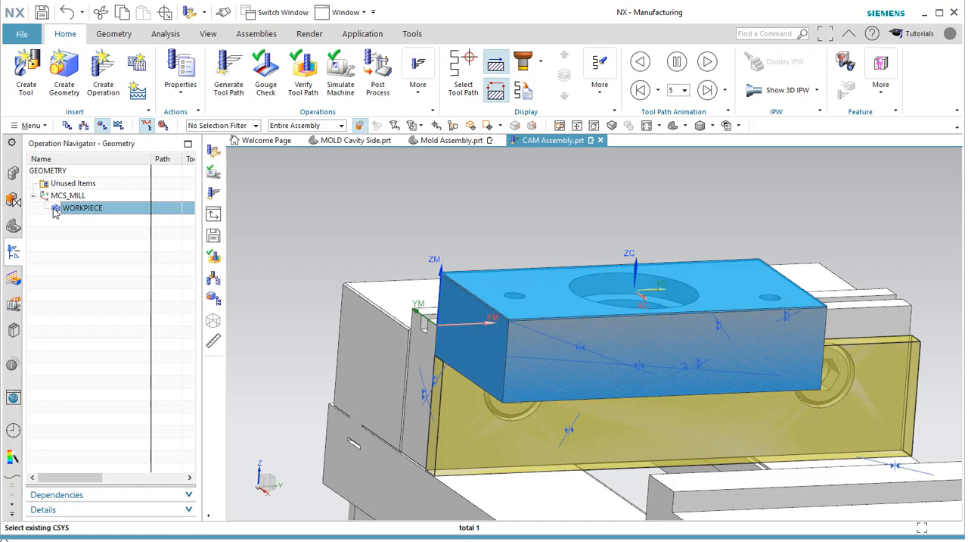
{"action": "mouse_move", "coordinate": [73, 215]}
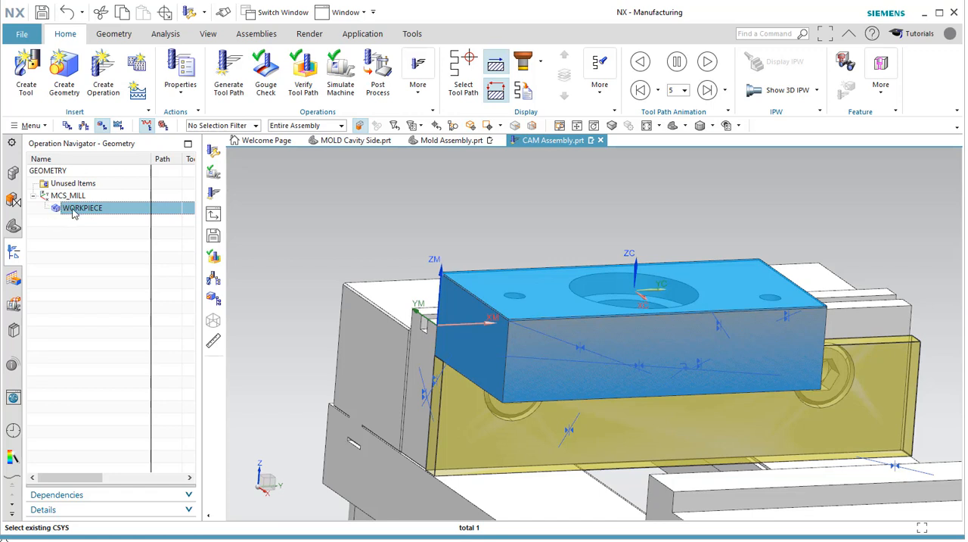
{"action": "mouse_move", "coordinate": [85, 338]}
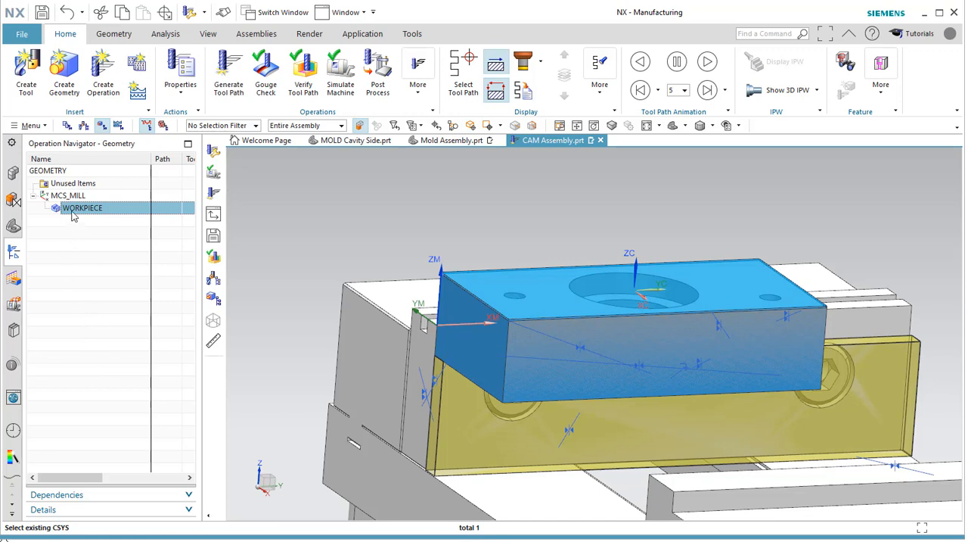
{"action": "mouse_move", "coordinate": [89, 218]}
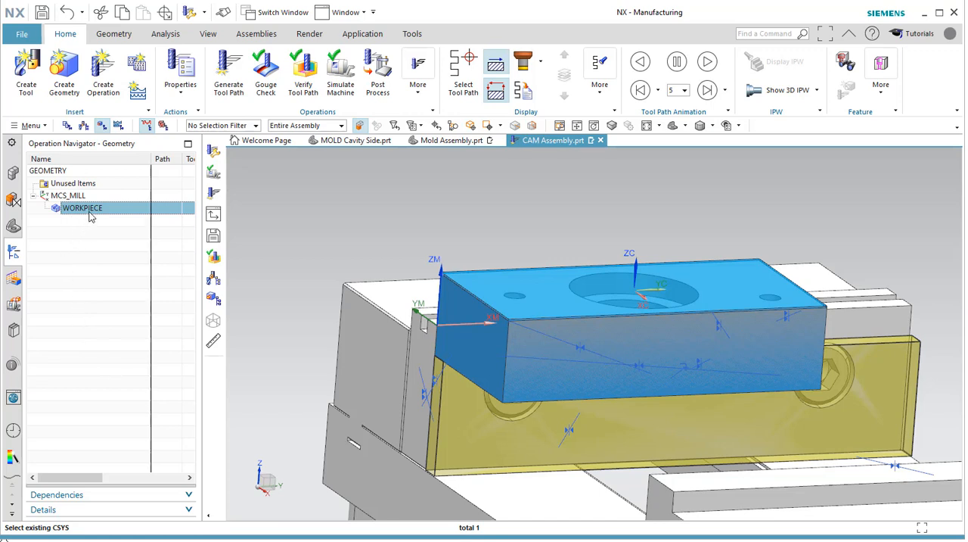
{"action": "mouse_move", "coordinate": [93, 214]}
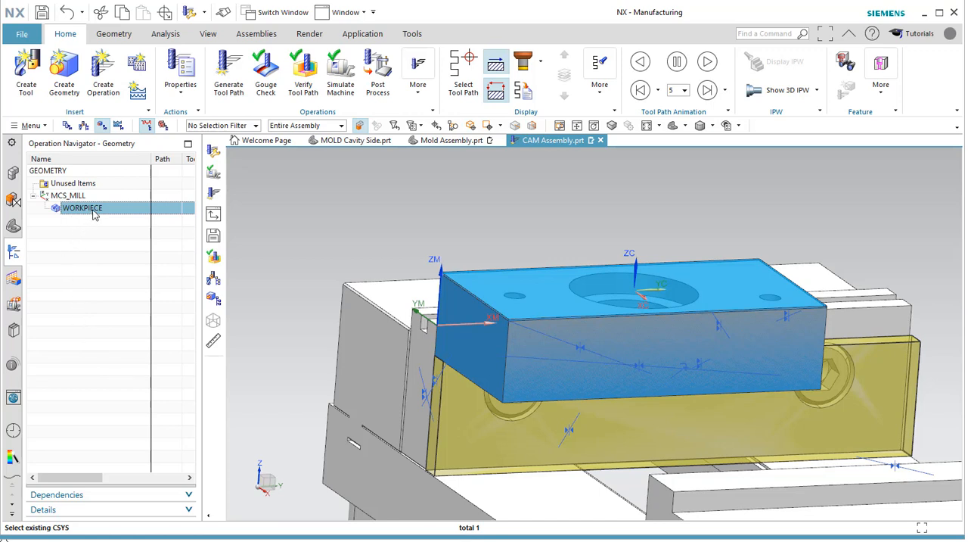
{"action": "right_click", "coordinate": [82, 208]}
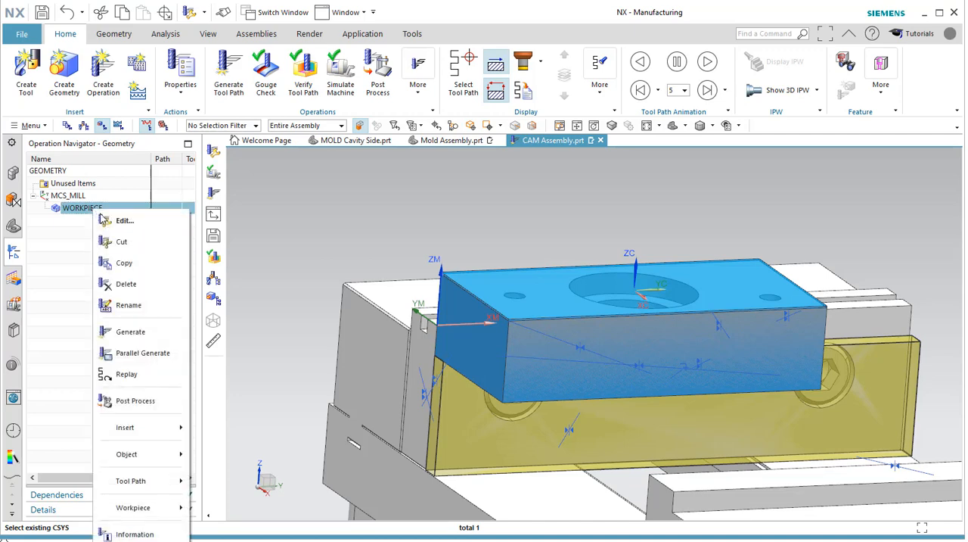
Step: Edit WORKPIECE and specify the clamped block as the part geometry
{"action": "left_click", "coordinate": [124, 221]}
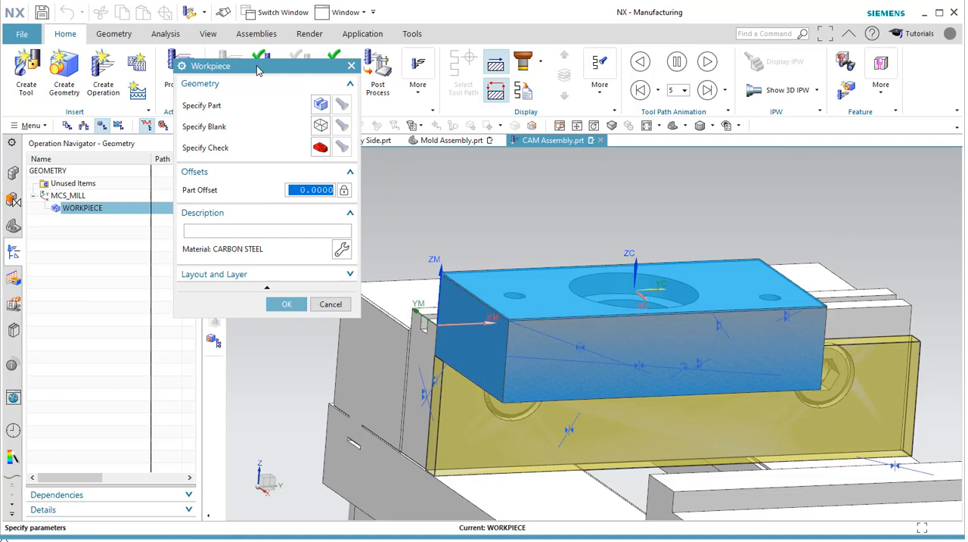
{"action": "left_click", "coordinate": [342, 104]}
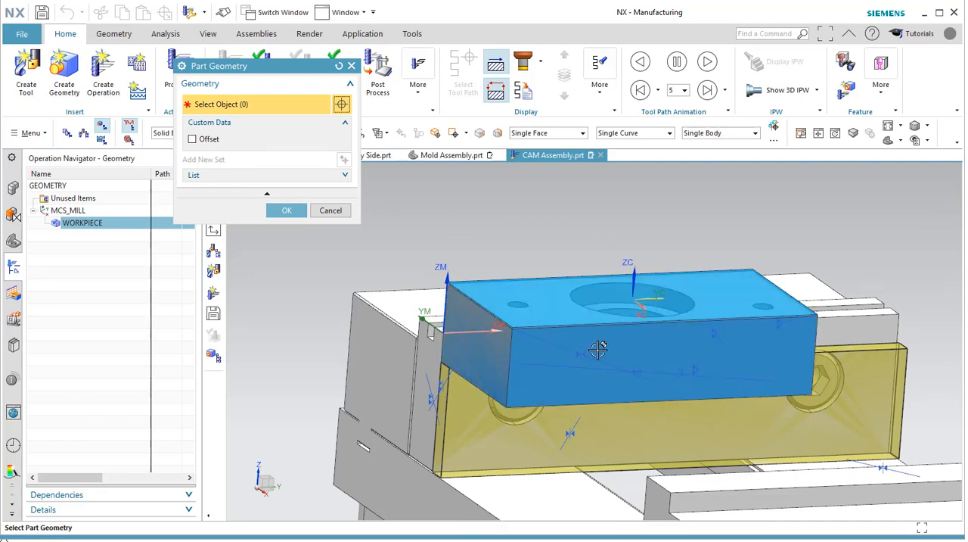
{"action": "left_click", "coordinate": [597, 349]}
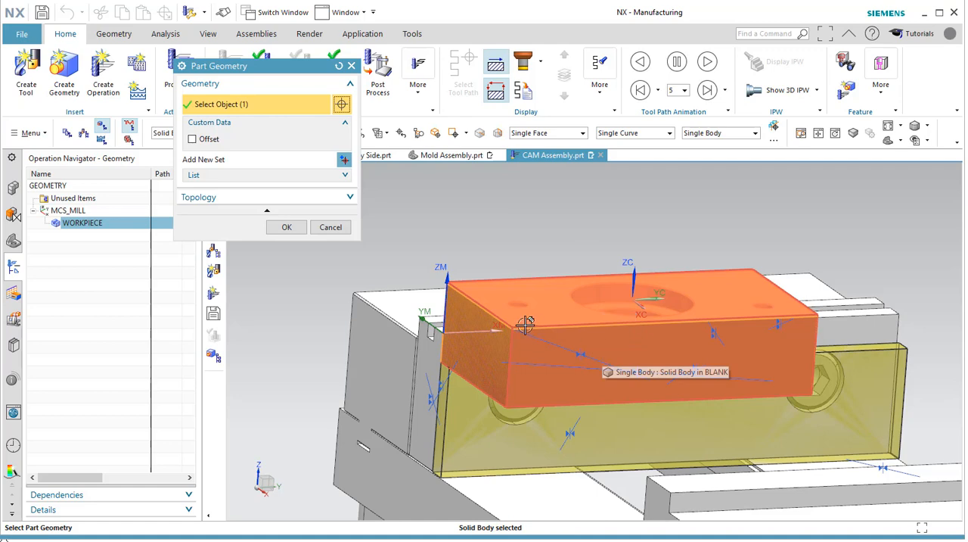
{"action": "left_click", "coordinate": [286, 227]}
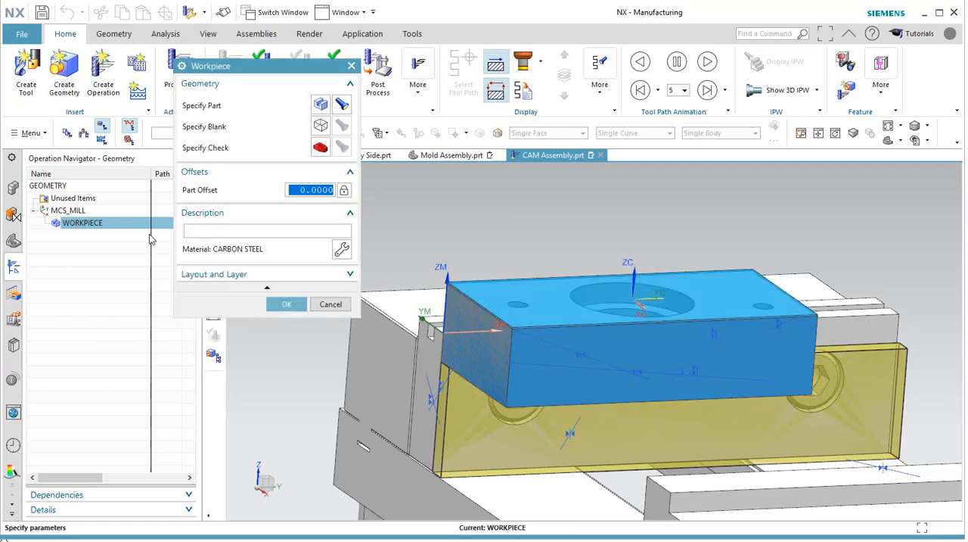
Step: Specify the block as the blank geometry and accept the workpiece definition
{"action": "left_click", "coordinate": [286, 302]}
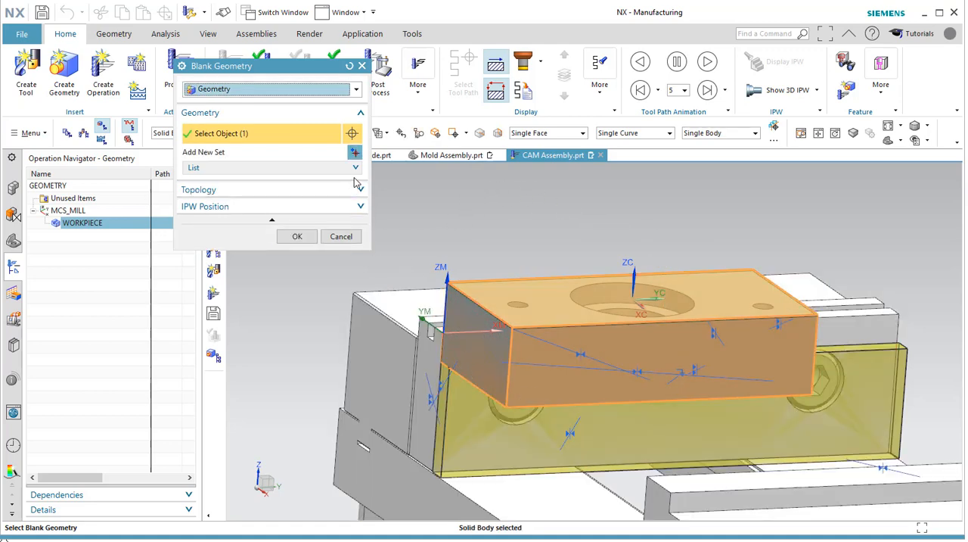
{"action": "mouse_move", "coordinate": [402, 220]}
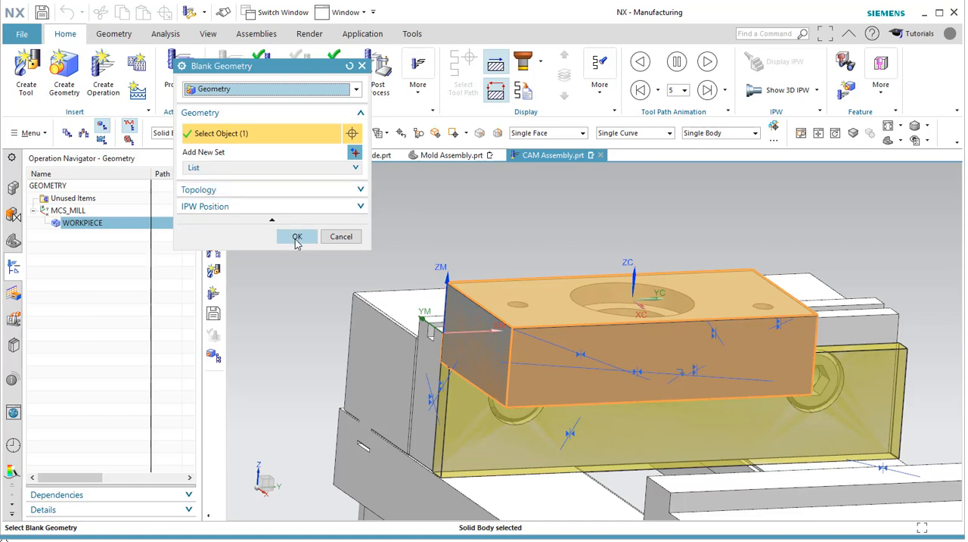
{"action": "left_click", "coordinate": [297, 236]}
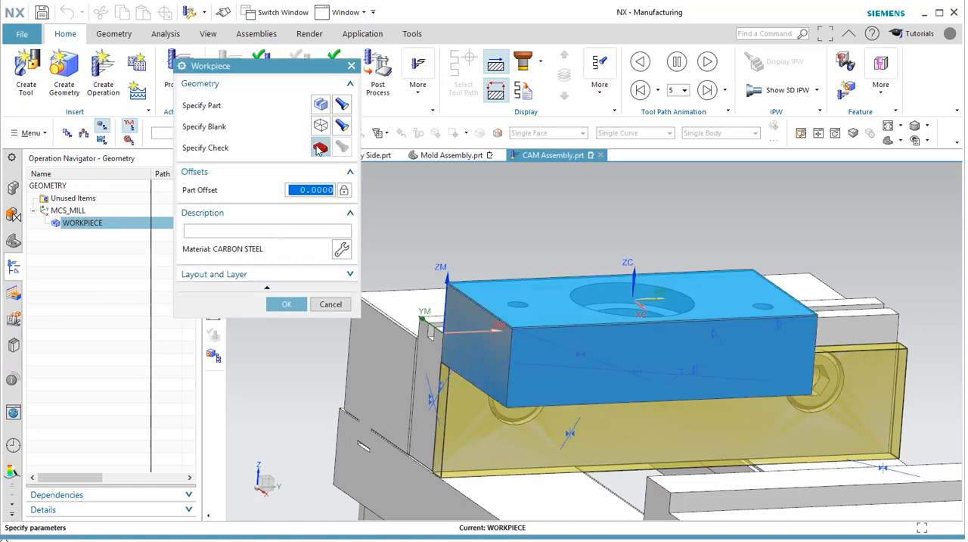
{"action": "left_click", "coordinate": [319, 147]}
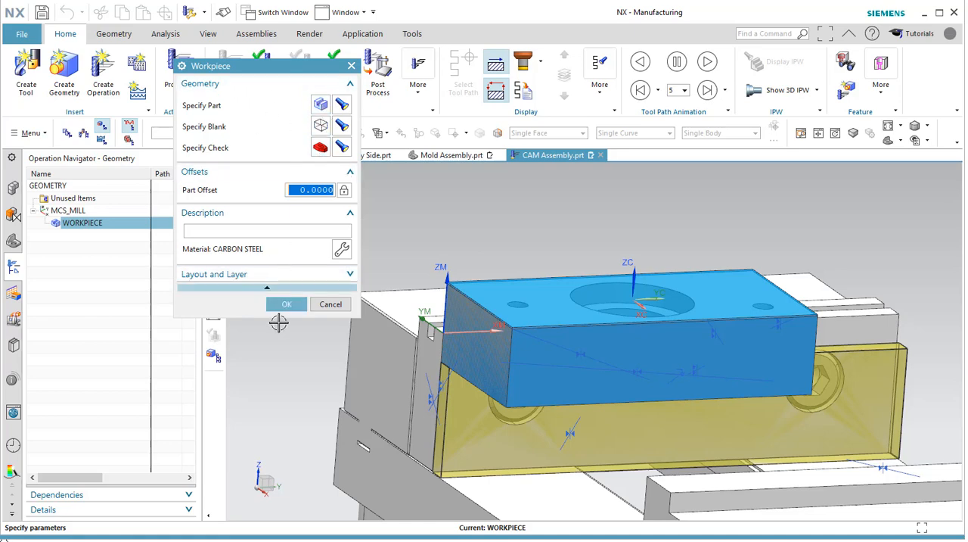
{"action": "left_click", "coordinate": [287, 302]}
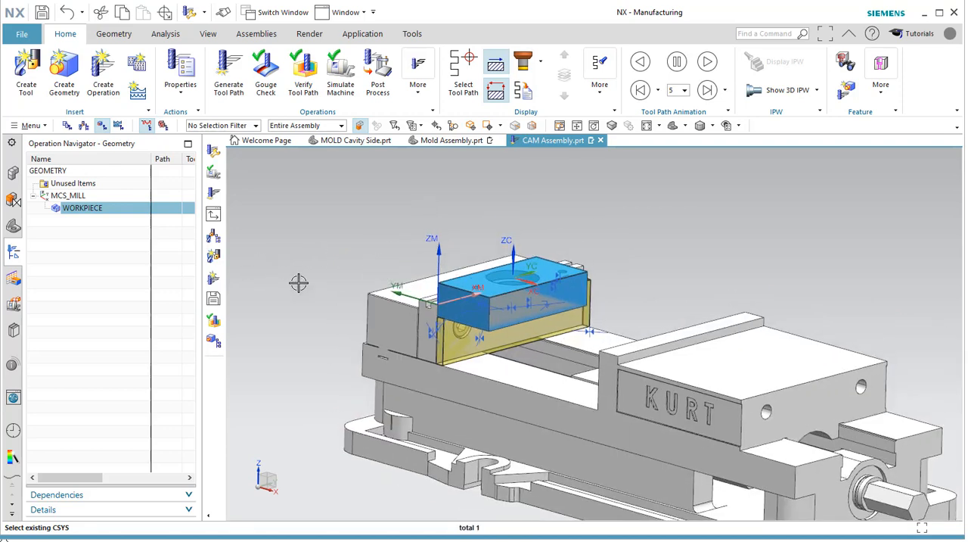
{"action": "mouse_move", "coordinate": [26, 72]}
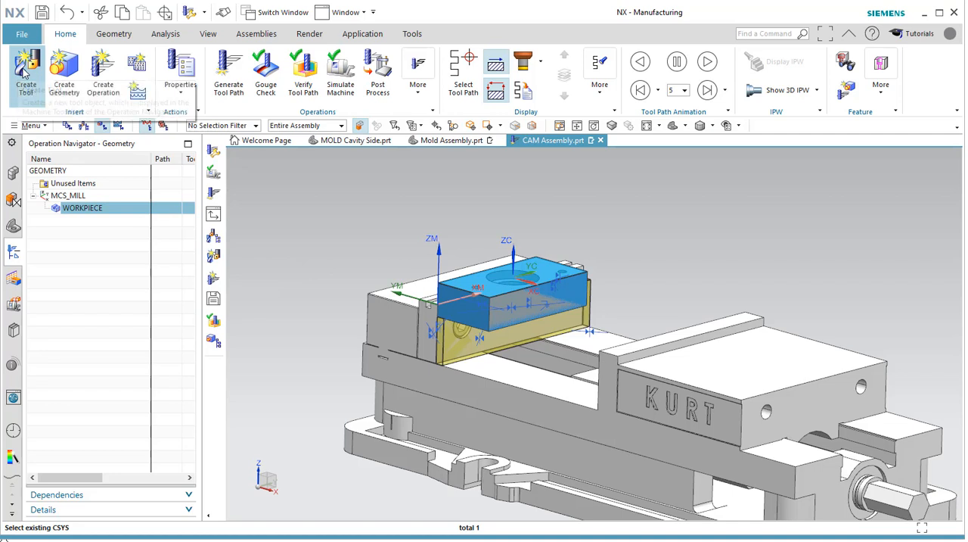
Step: Create a new milling tool named 2.0_FACE_MILL and bring up its parameters
{"action": "left_click", "coordinate": [27, 72]}
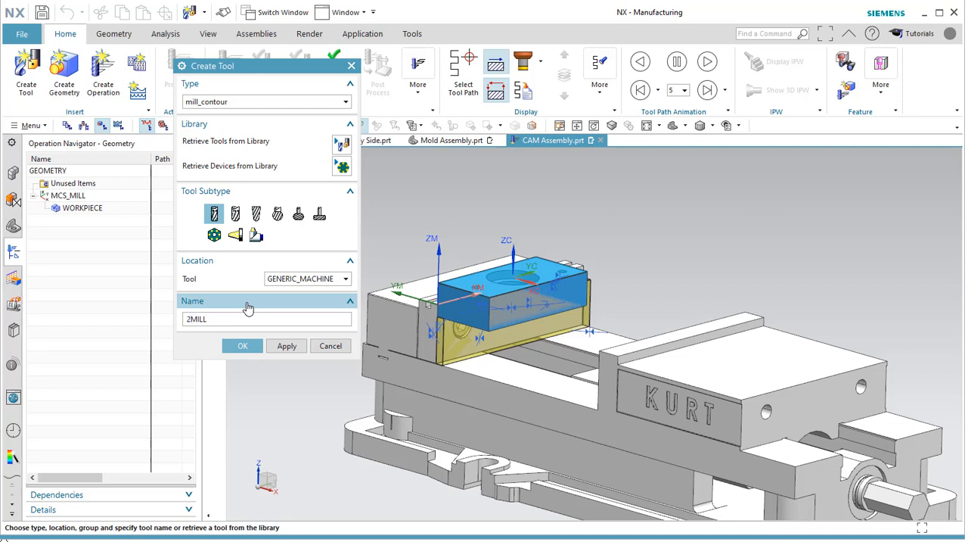
{"action": "left_click", "coordinate": [195, 318]}
{"action": "type", "text": "2.0_FACE"}
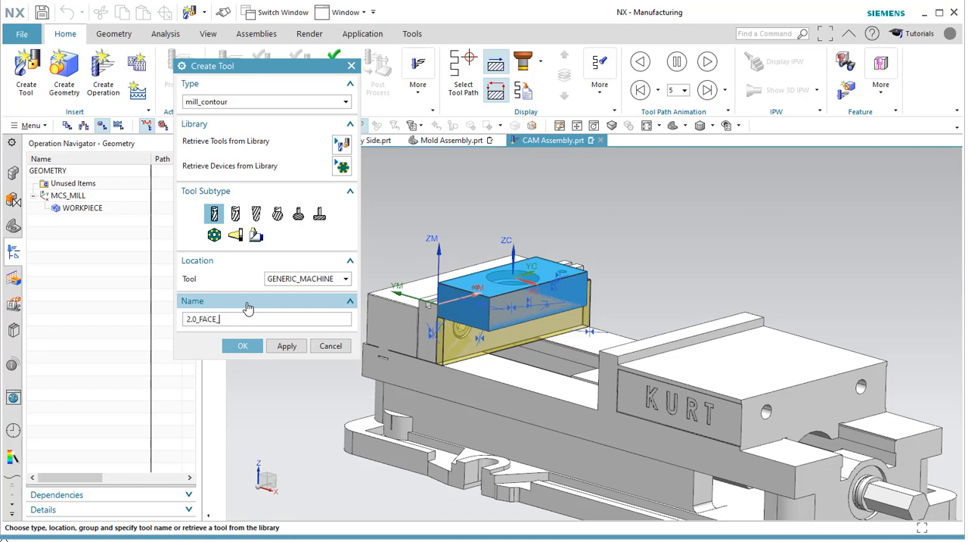
{"action": "type", "text": "_MILL"}
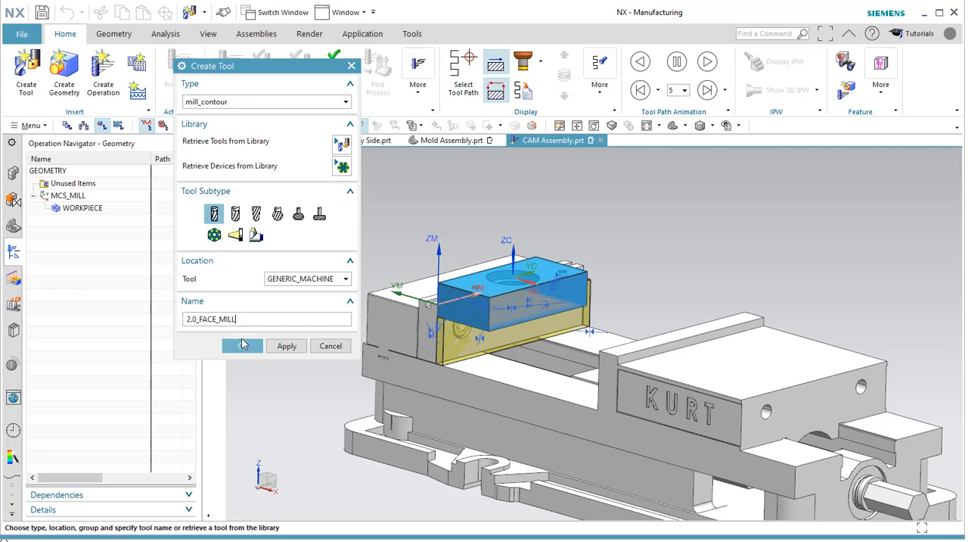
{"action": "left_click", "coordinate": [242, 345]}
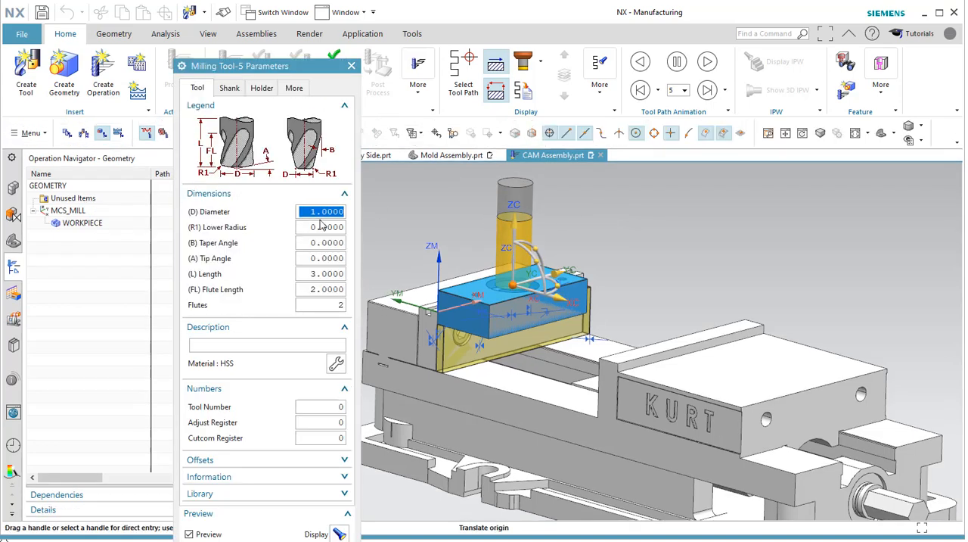
Step: Enter 2.0000 as the face mill's (D) Diameter
{"action": "type", "text": "2.0000"}
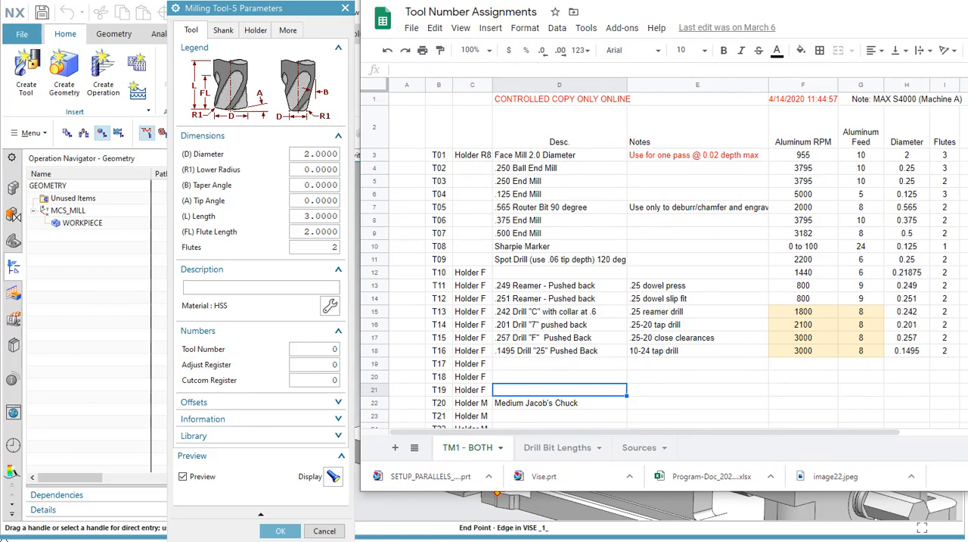
{"action": "mouse_move", "coordinate": [602, 250]}
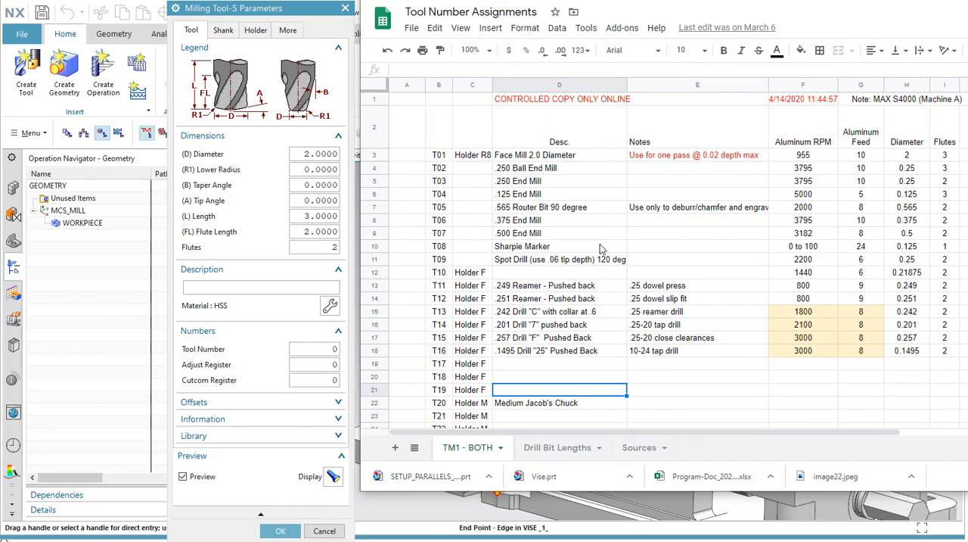
{"action": "mouse_move", "coordinate": [552, 184]}
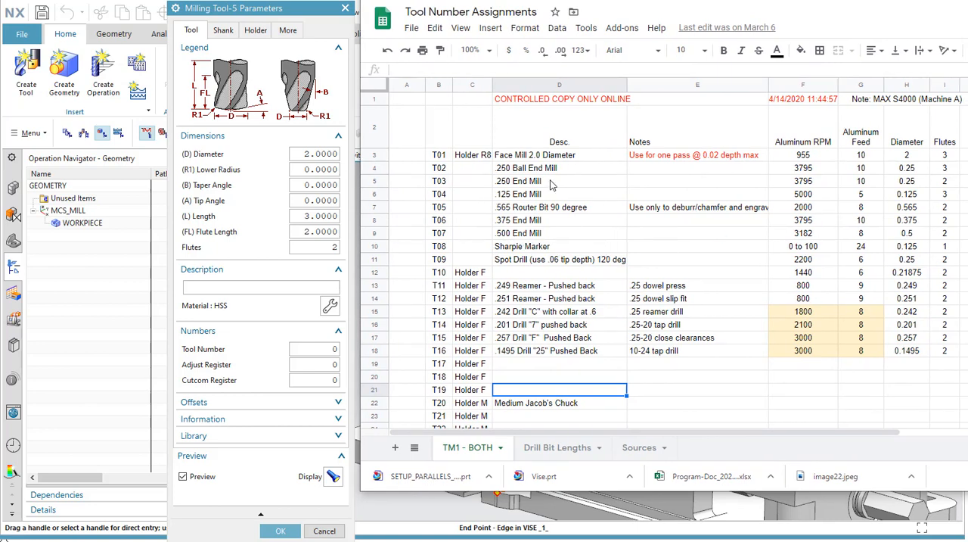
{"action": "mouse_move", "coordinate": [483, 159]}
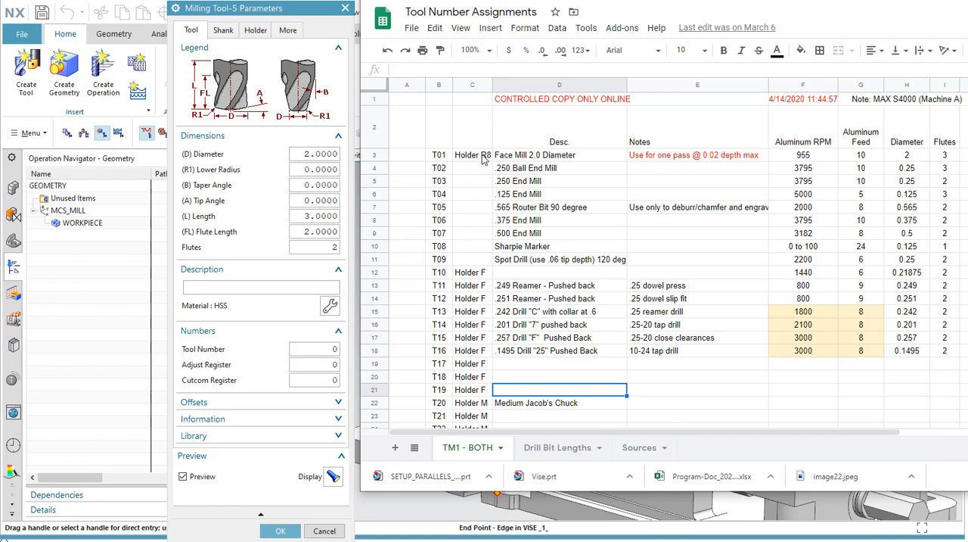
Step: Review row T01 in the Tool Number Assignments sheet: tool number, max DOC and aluminum RPM
{"action": "left_click", "coordinate": [438, 155]}
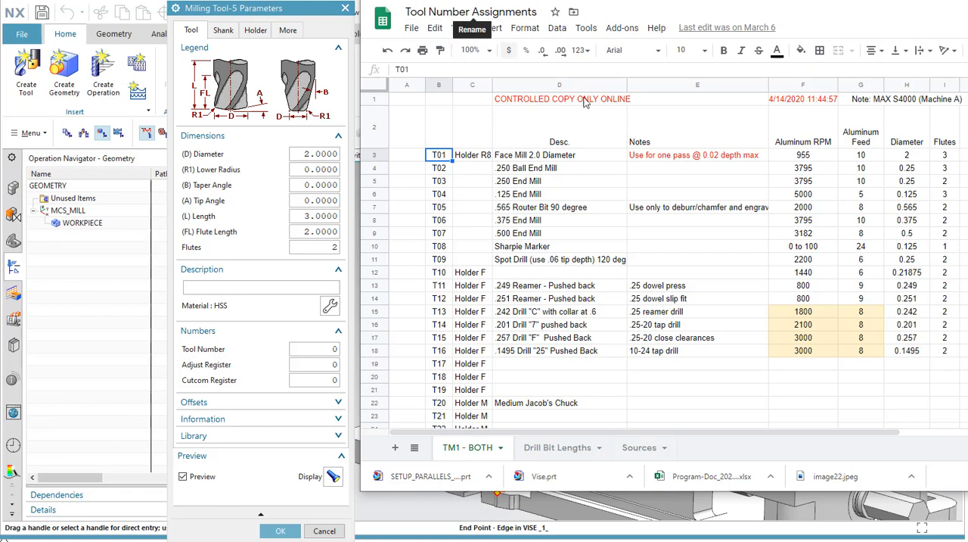
{"action": "mouse_move", "coordinate": [508, 170]}
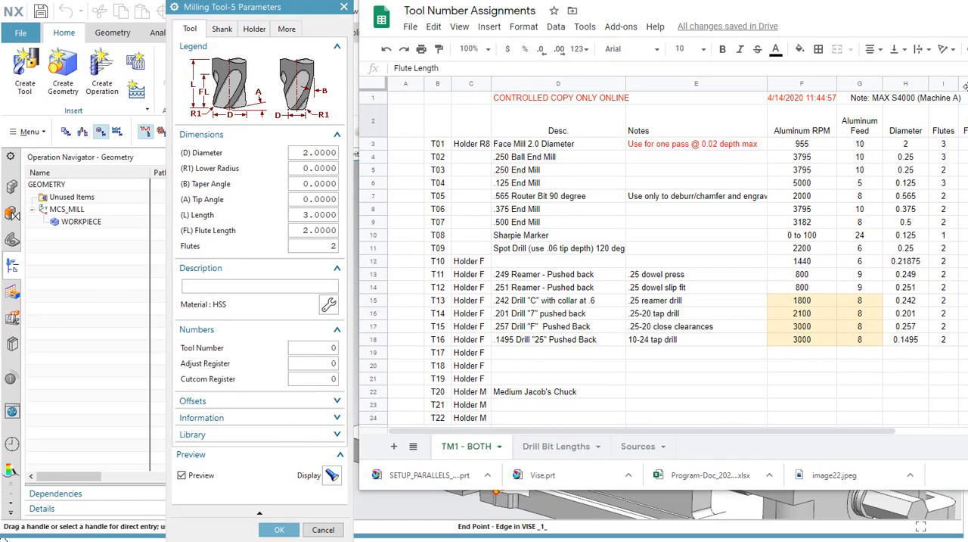
{"action": "mouse_move", "coordinate": [286, 177]}
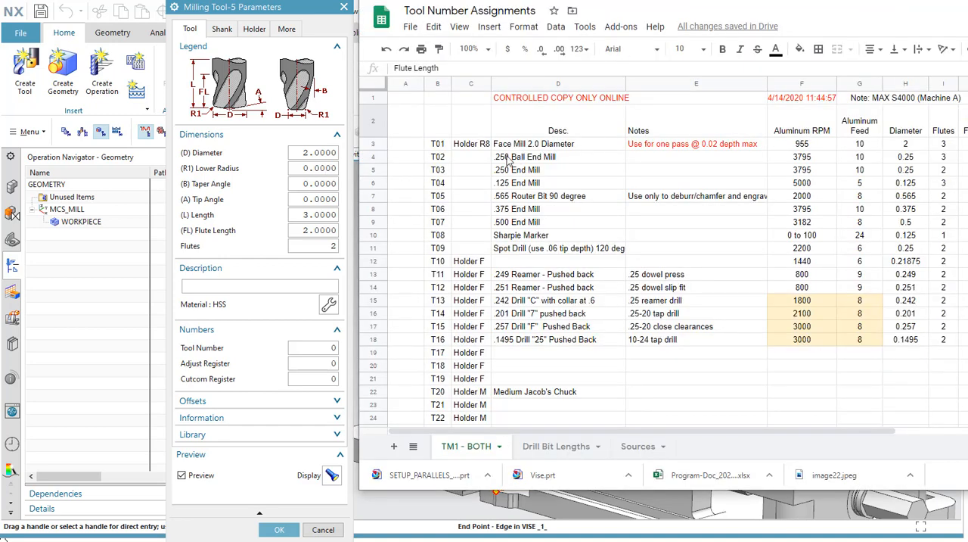
{"action": "mouse_move", "coordinate": [923, 153]}
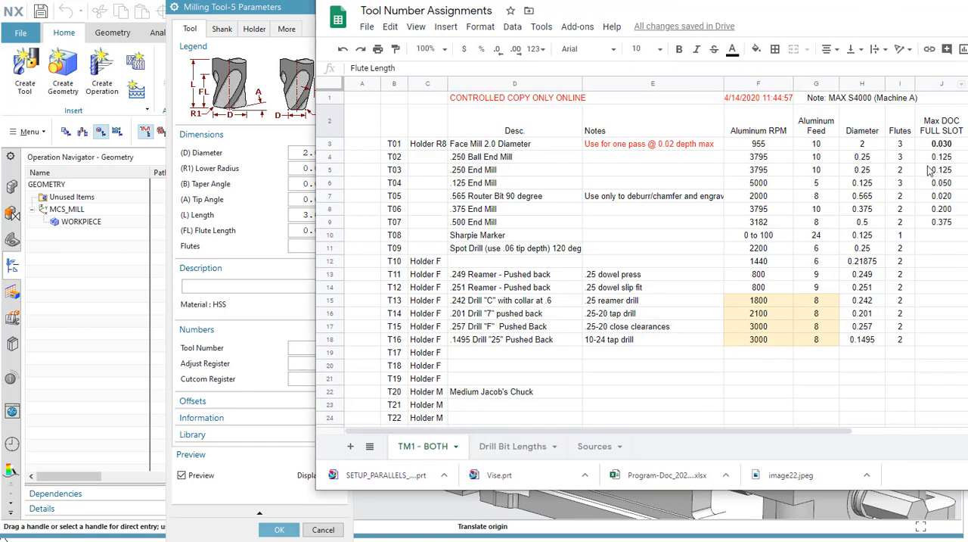
{"action": "left_click", "coordinate": [941, 144]}
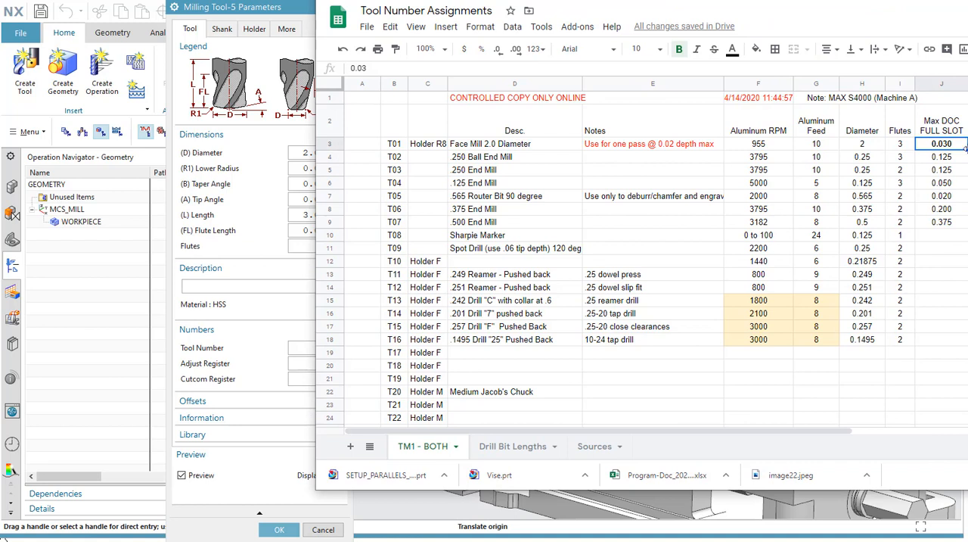
{"action": "mouse_move", "coordinate": [913, 158]}
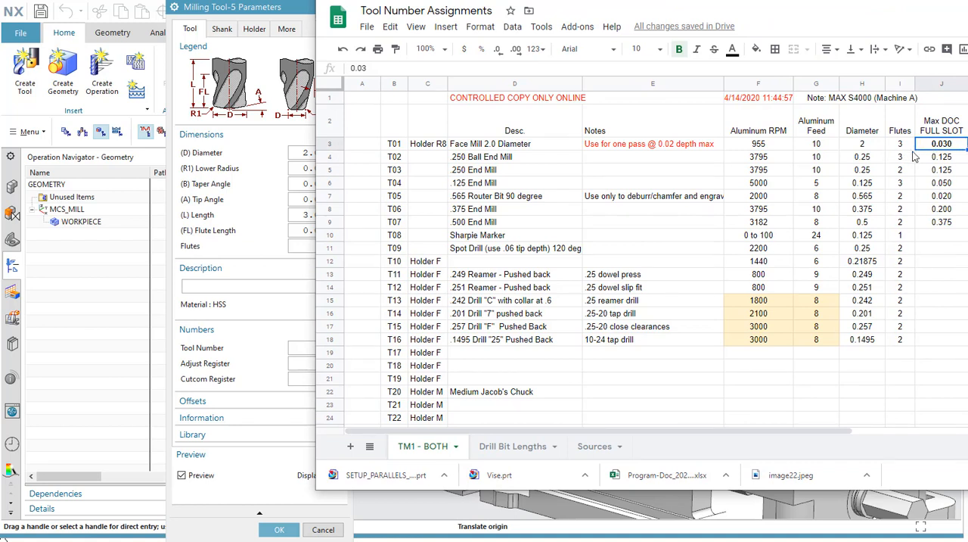
{"action": "mouse_move", "coordinate": [799, 153]}
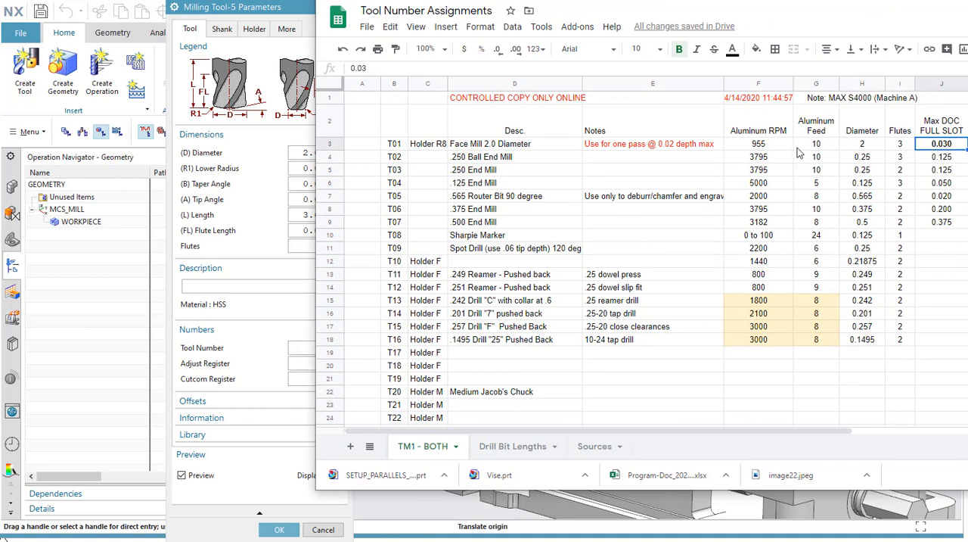
{"action": "mouse_move", "coordinate": [775, 154]}
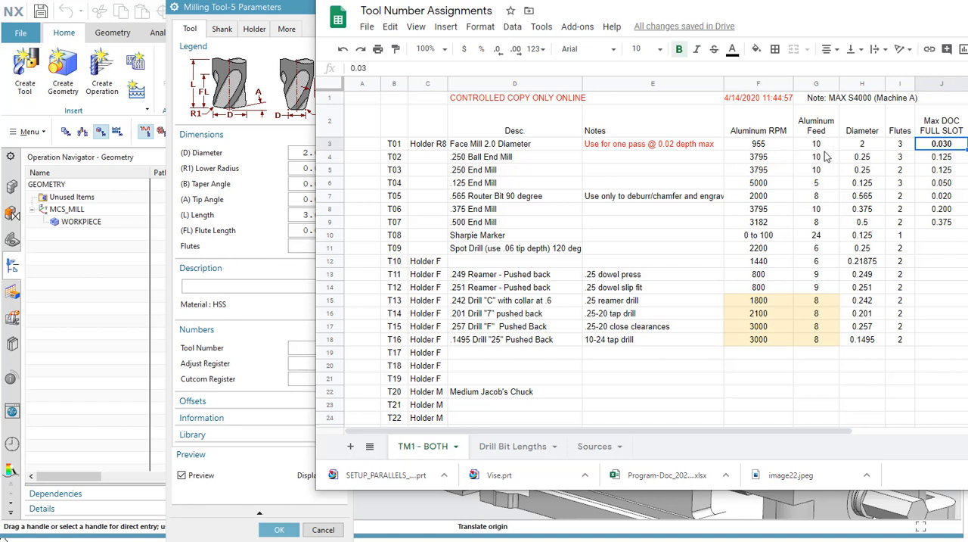
{"action": "left_click", "coordinate": [758, 143]}
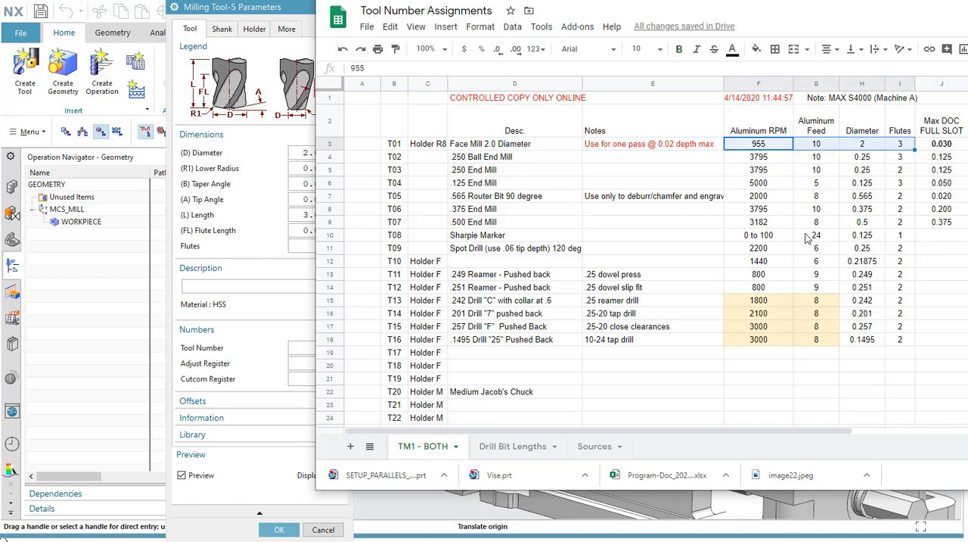
{"action": "mouse_move", "coordinate": [876, 145]}
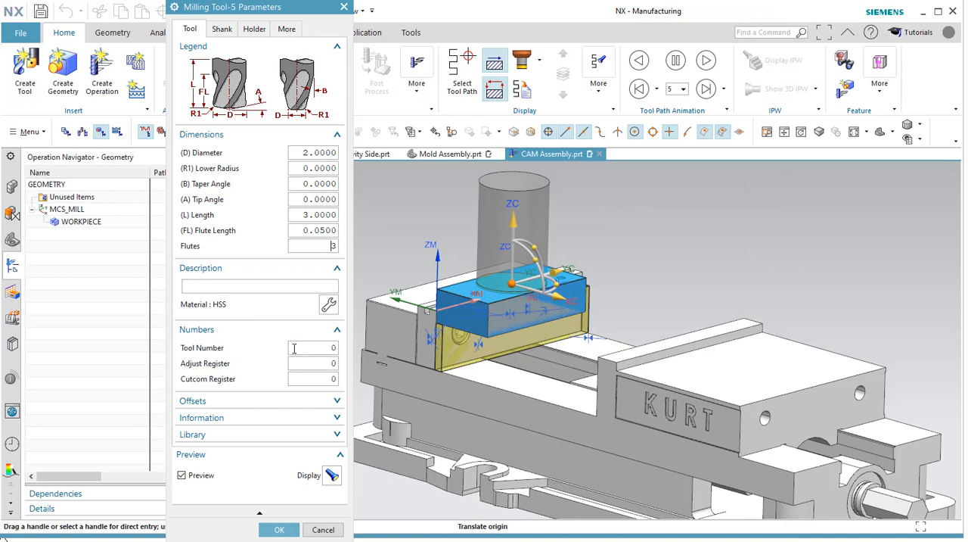
Step: Dismiss the invalid tool number warning and set Tool Number, Adjust Register and Cutcom Register to 1
{"action": "left_click", "coordinate": [311, 348]}
{"action": "type", "text": "`"}
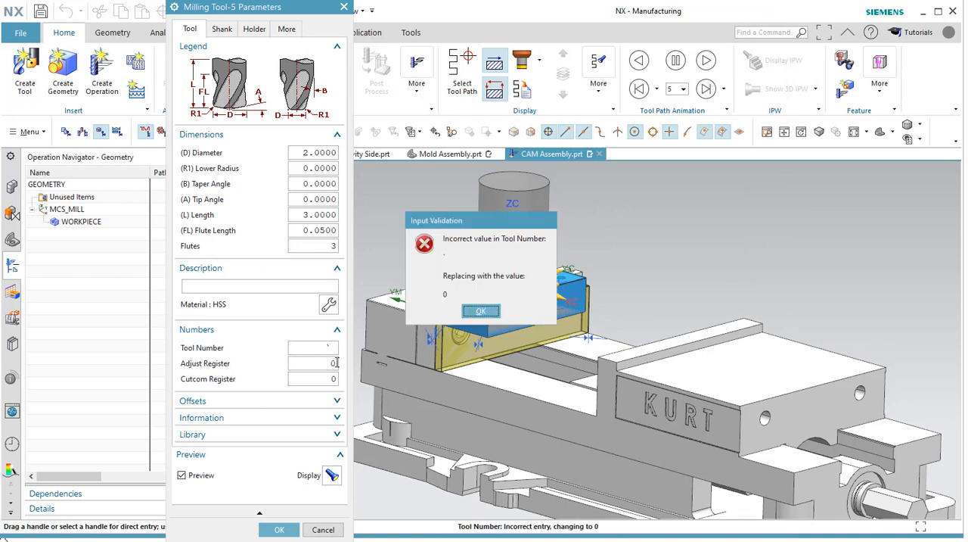
{"action": "left_click", "coordinate": [481, 311]}
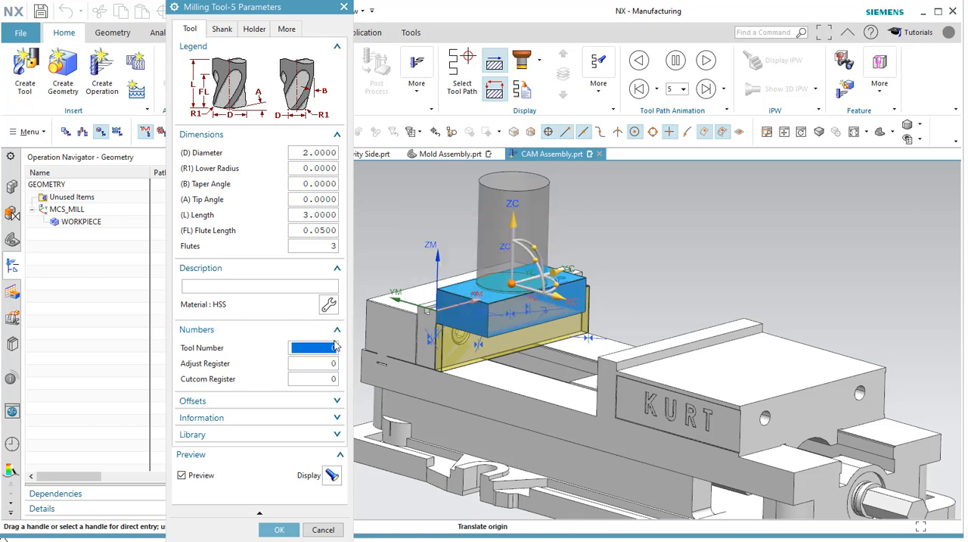
{"action": "left_click", "coordinate": [310, 364]}
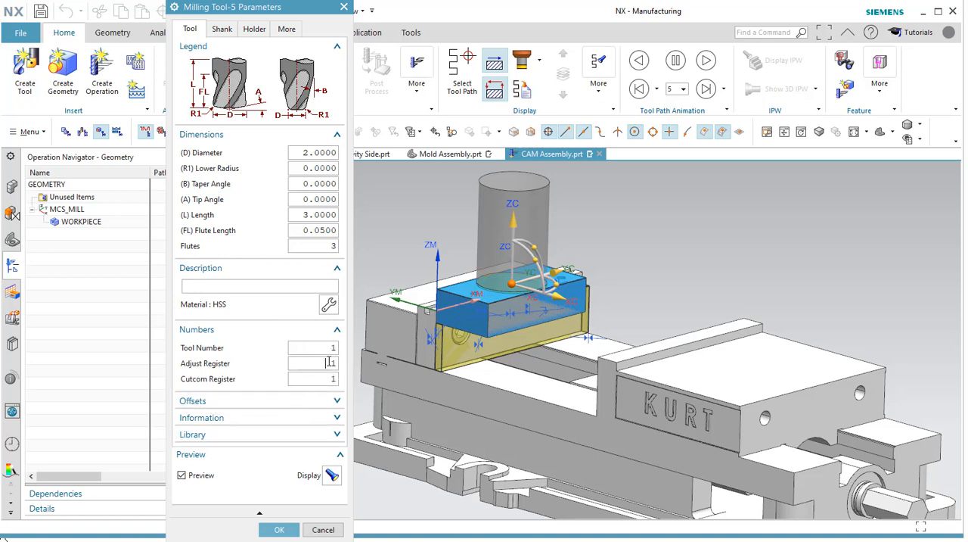
{"action": "left_click", "coordinate": [312, 378]}
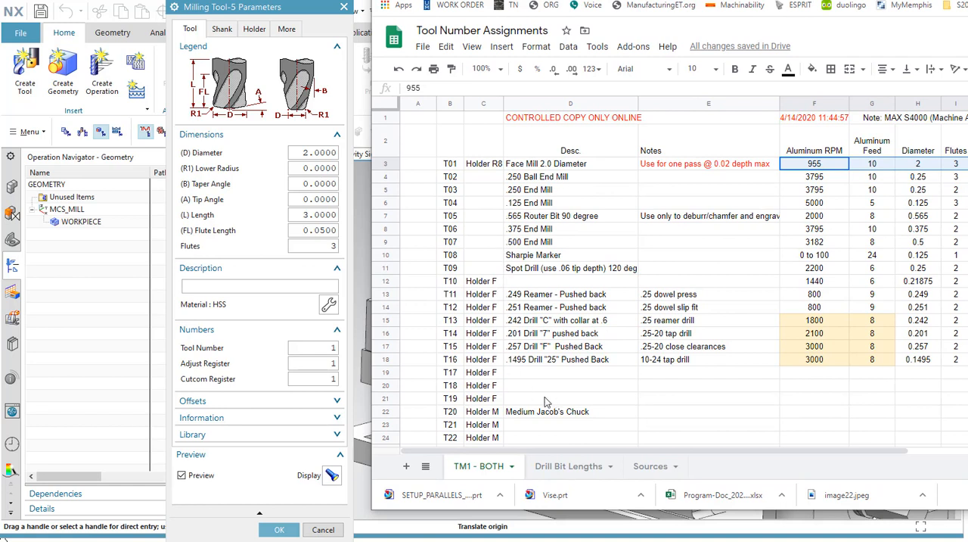
{"action": "mouse_move", "coordinate": [717, 351]}
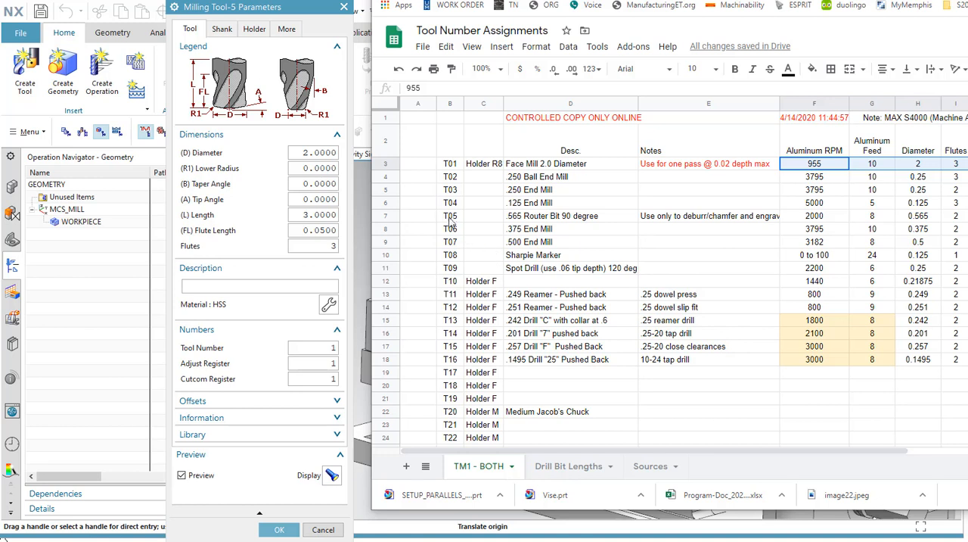
{"action": "mouse_move", "coordinate": [435, 242]}
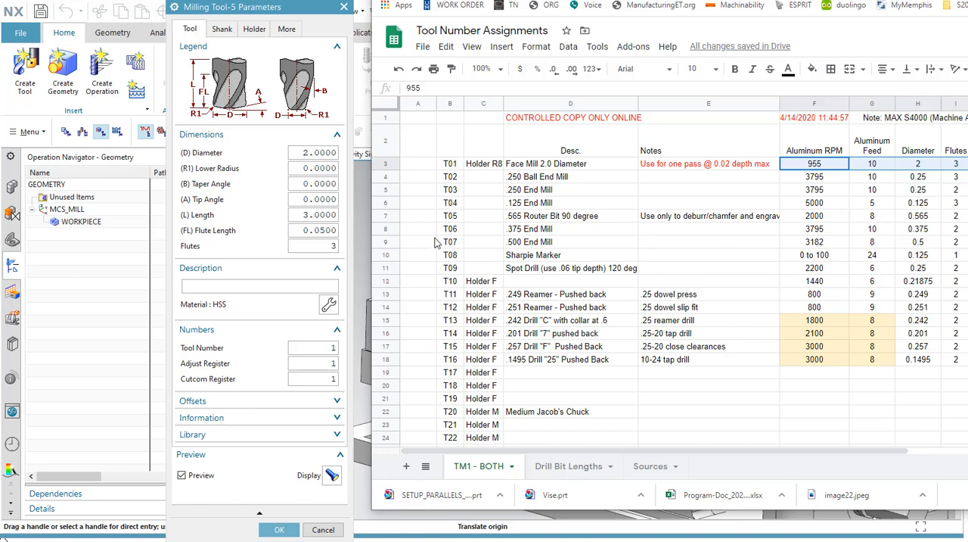
{"action": "mouse_move", "coordinate": [463, 181]}
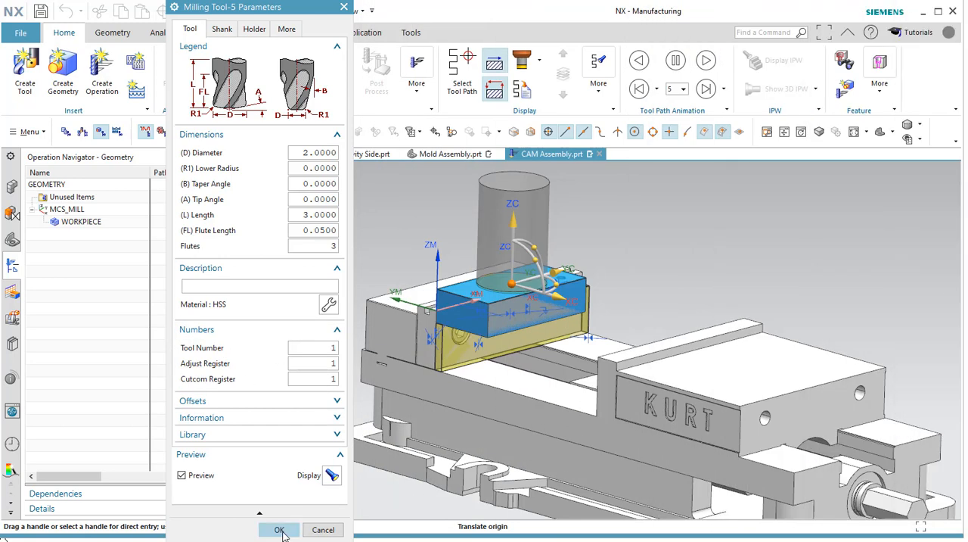
Step: Accept the Milling Tool-5 parameters with OK and select the vise in the graphics window
{"action": "left_click", "coordinate": [278, 529]}
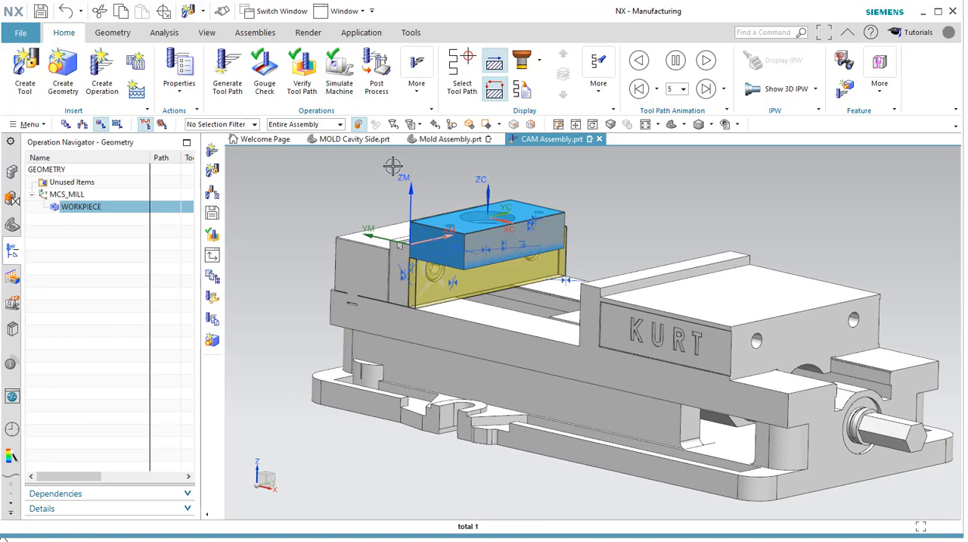
{"action": "left_click", "coordinate": [666, 341]}
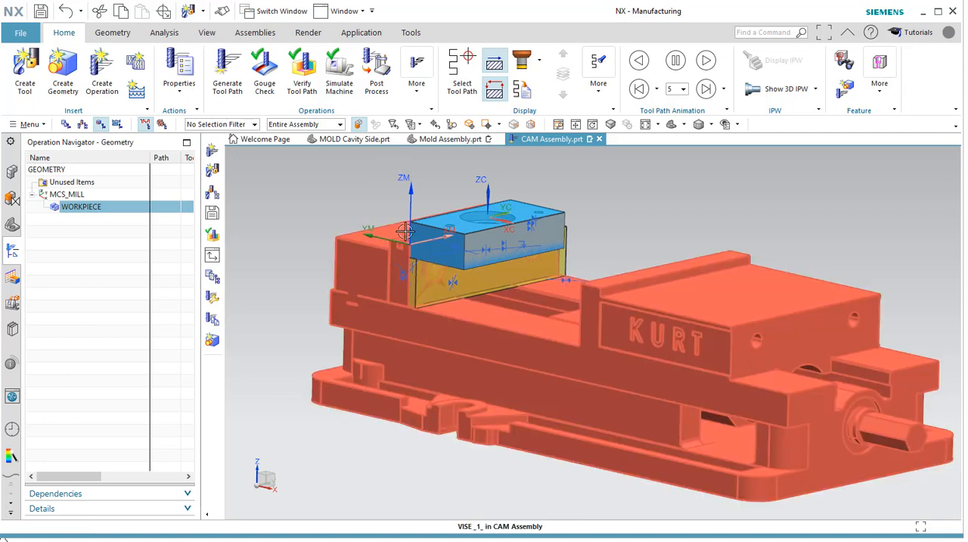